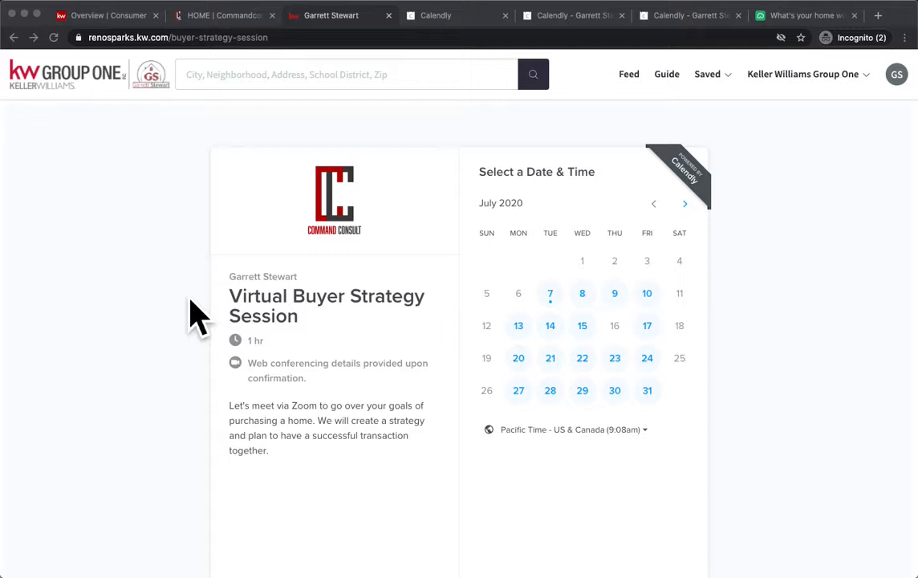
mouse_move(192, 321)
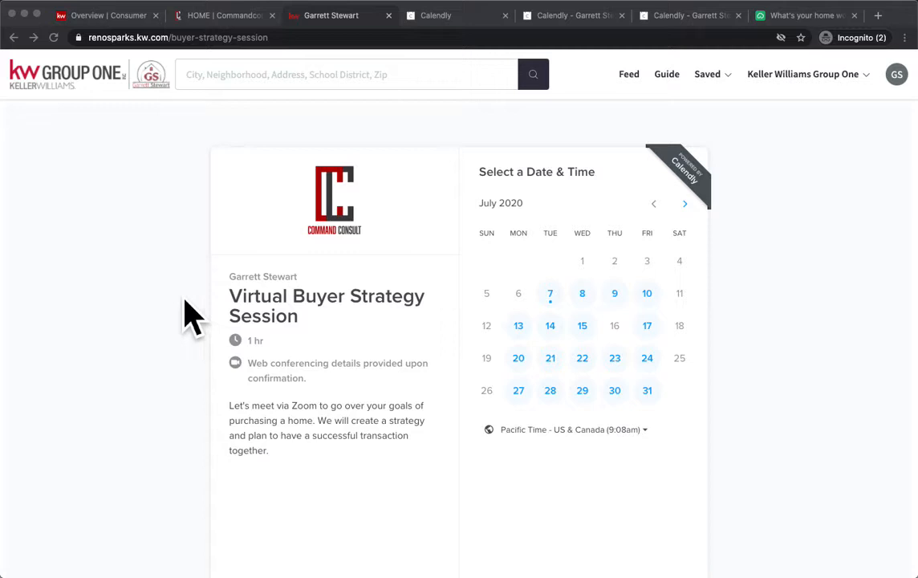
- Review the Calendly and Cloud CMA home-value example pages, then switch to the Command Consumer pages list
scroll(down, 3)
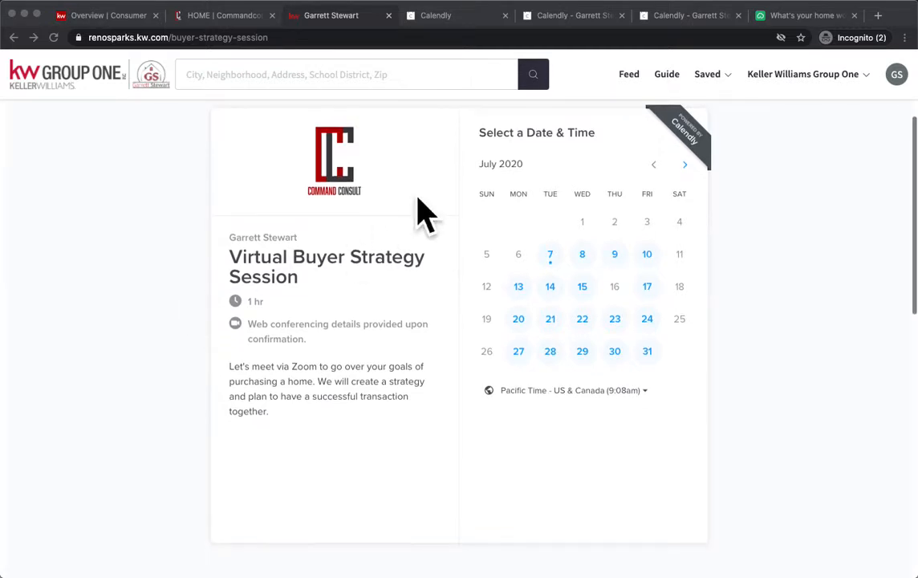
scroll(down, 3)
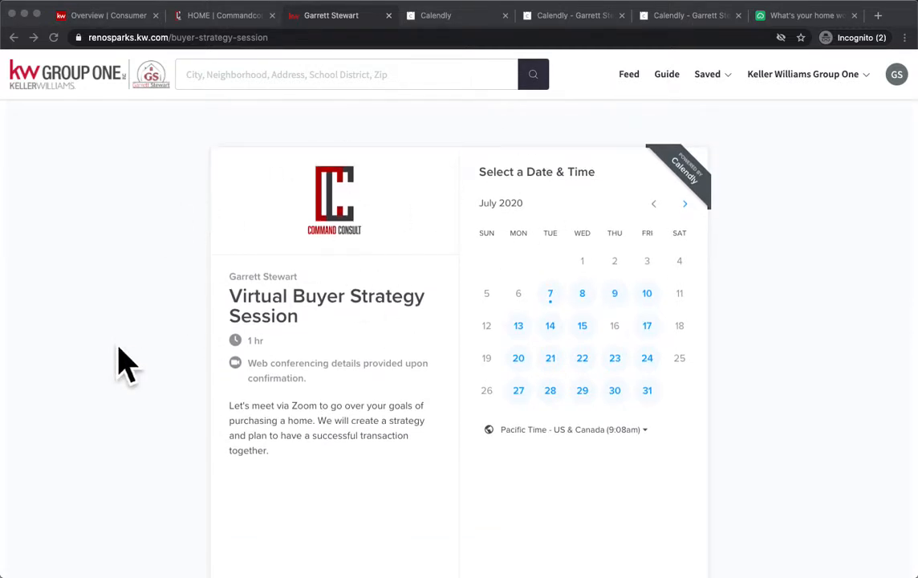
mouse_move(224, 296)
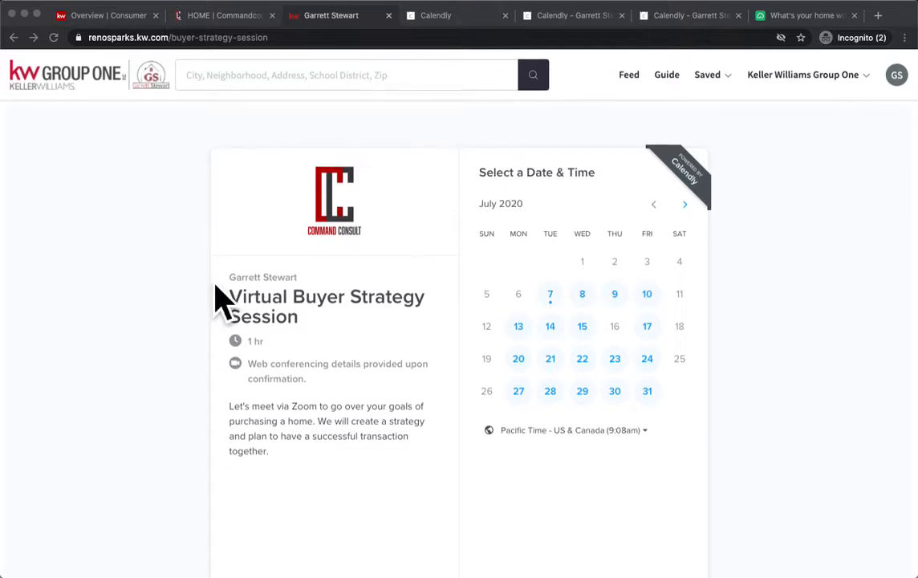
mouse_move(297, 289)
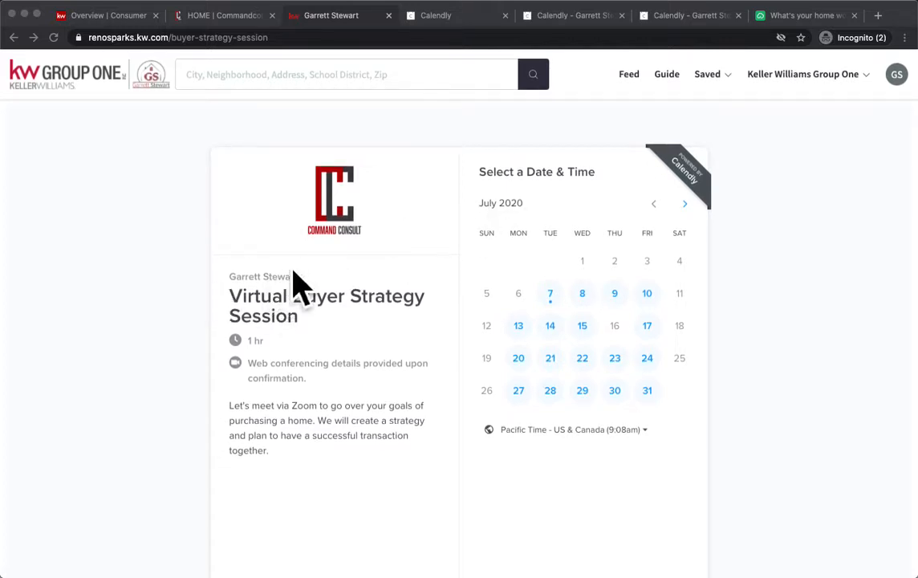
mouse_move(634, 141)
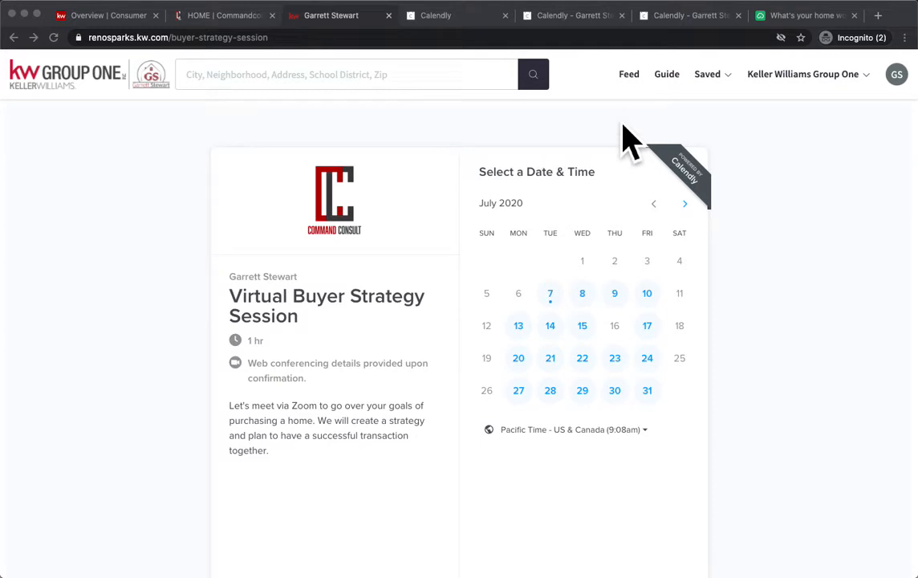
click(803, 16)
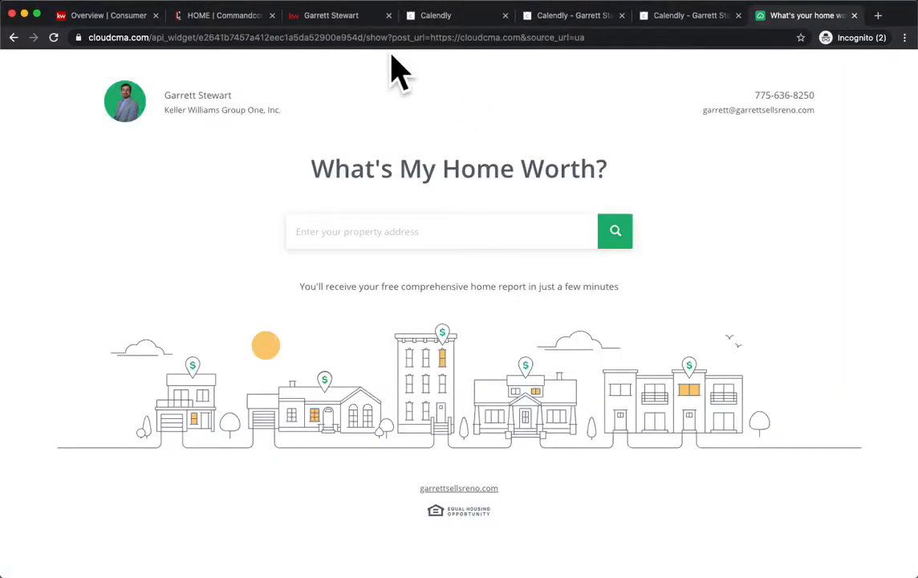
click(436, 14)
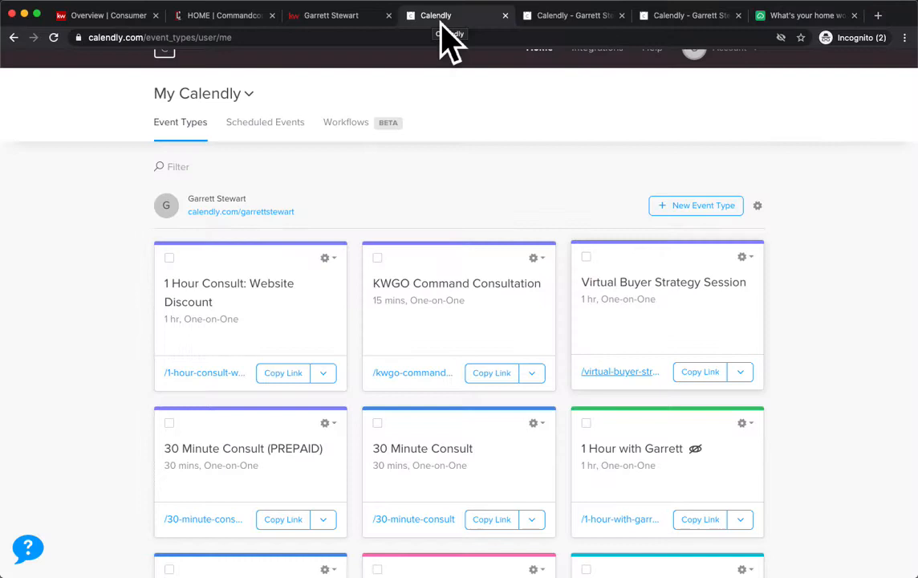
click(104, 15)
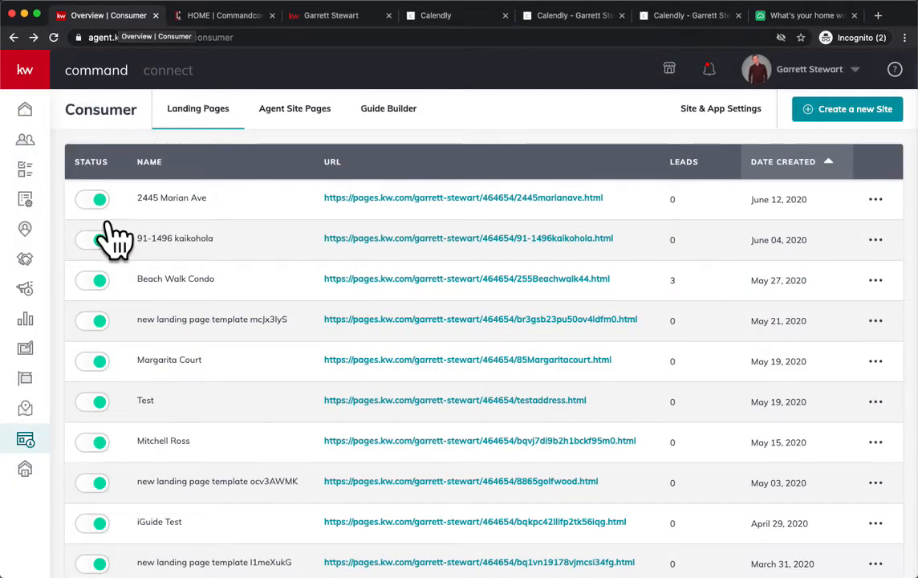
mouse_move(26, 440)
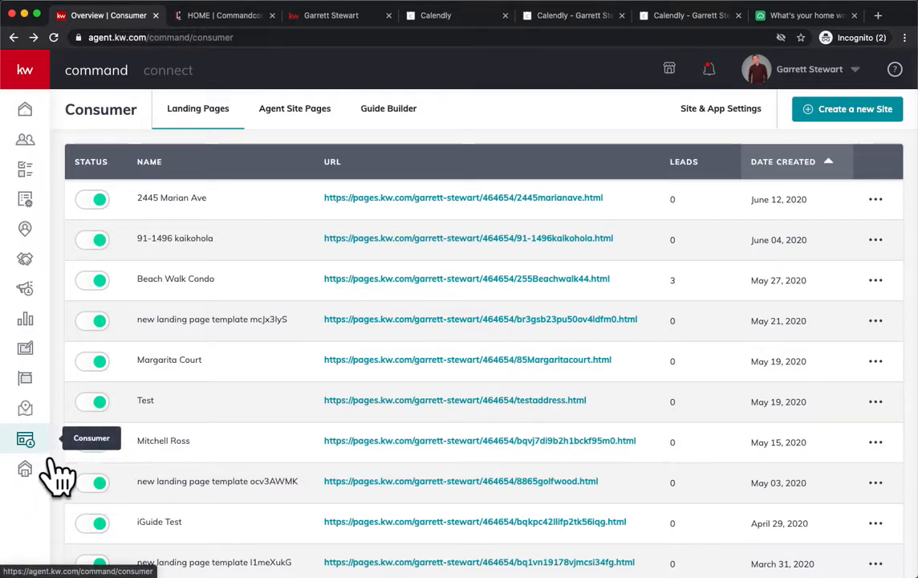
mouse_move(244, 398)
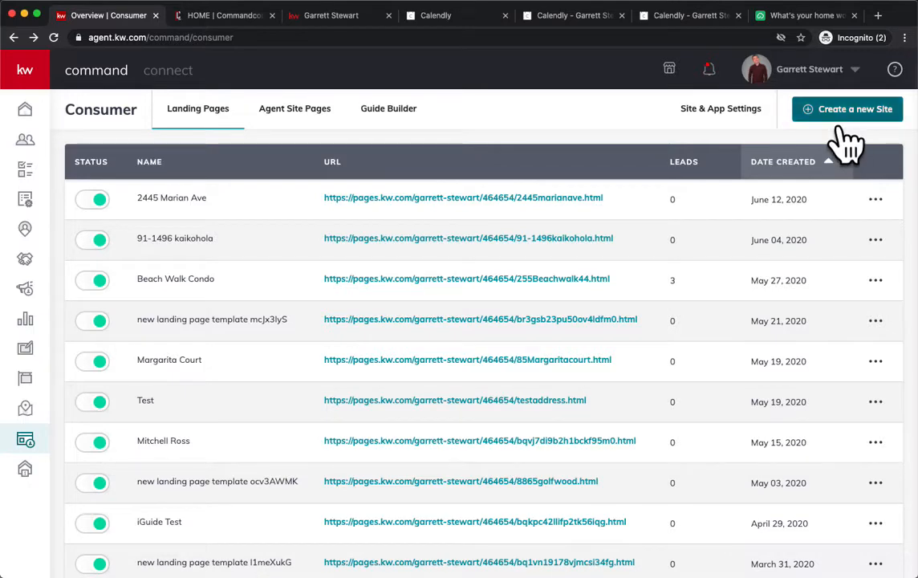
- Create a new page set to display On My Agent Site, opening it blank in the editor
click(848, 109)
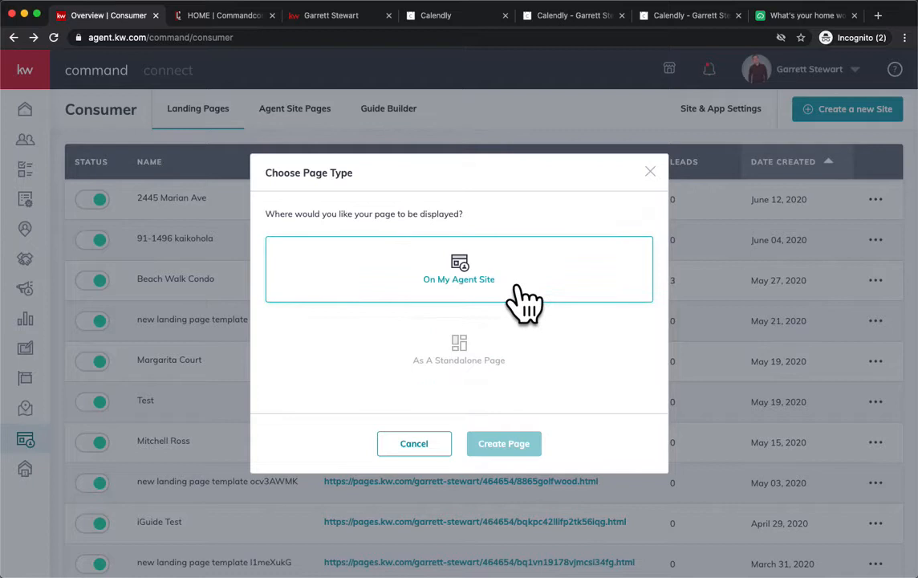
click(459, 350)
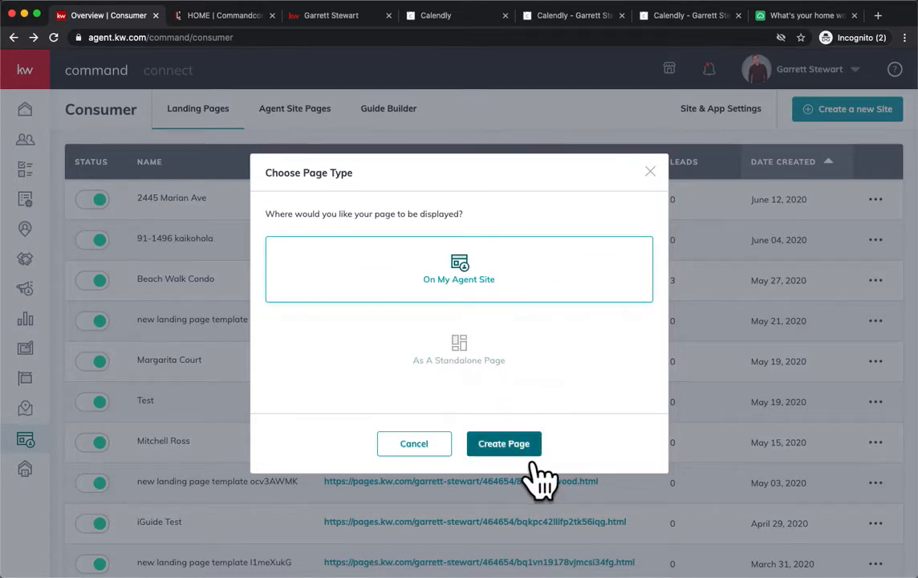
click(504, 443)
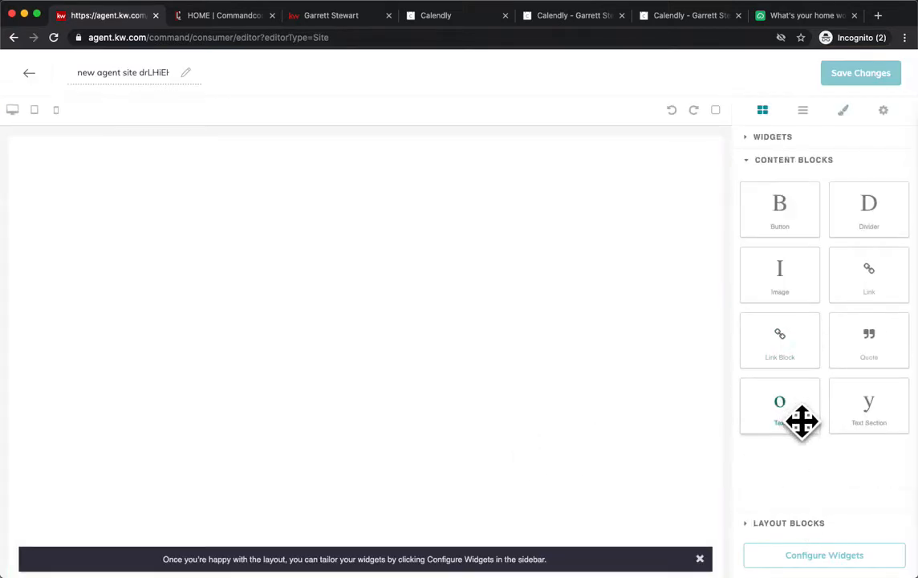
- Place a Text block at the top of the page and an Agent Profile widget beneath it
drag(780, 404, 577, 270)
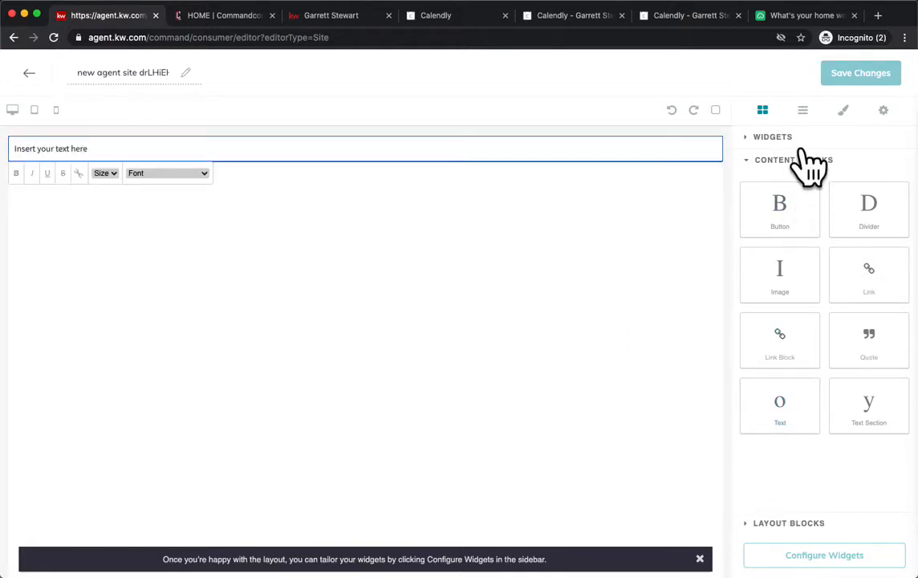
click(774, 136)
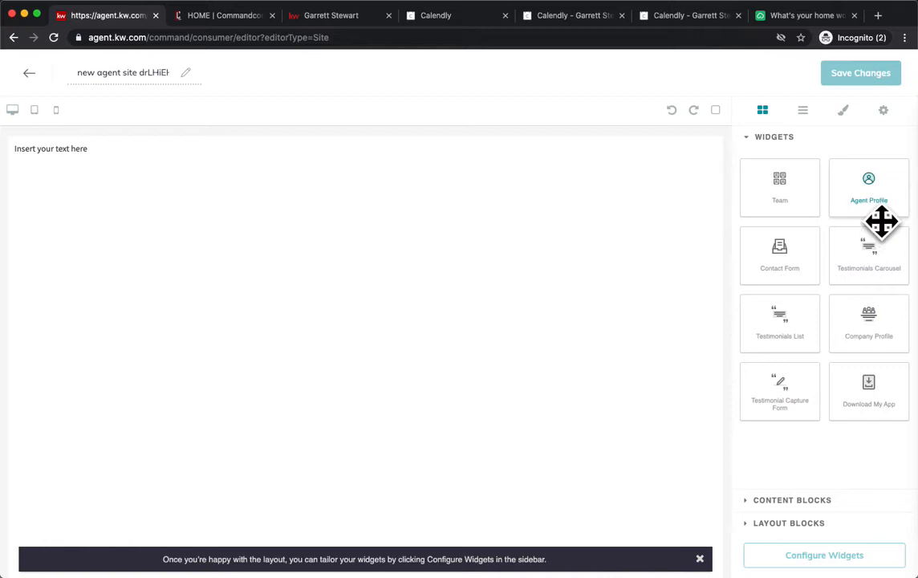
mouse_move(899, 218)
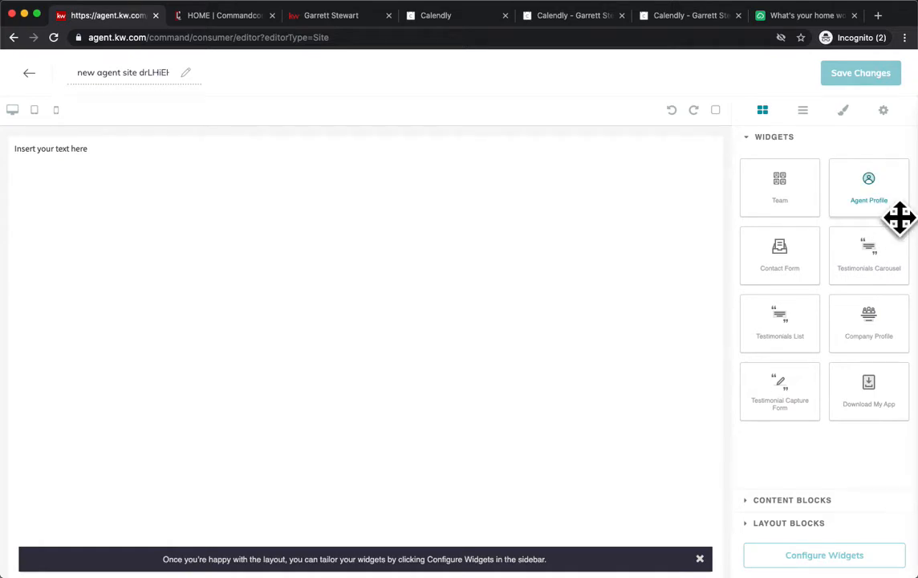
drag(870, 187, 571, 201)
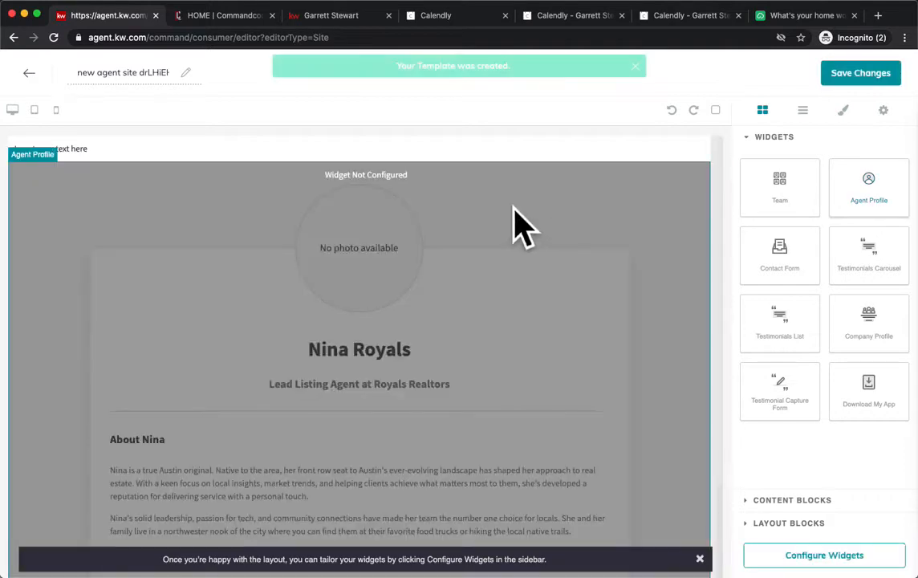
click(330, 16)
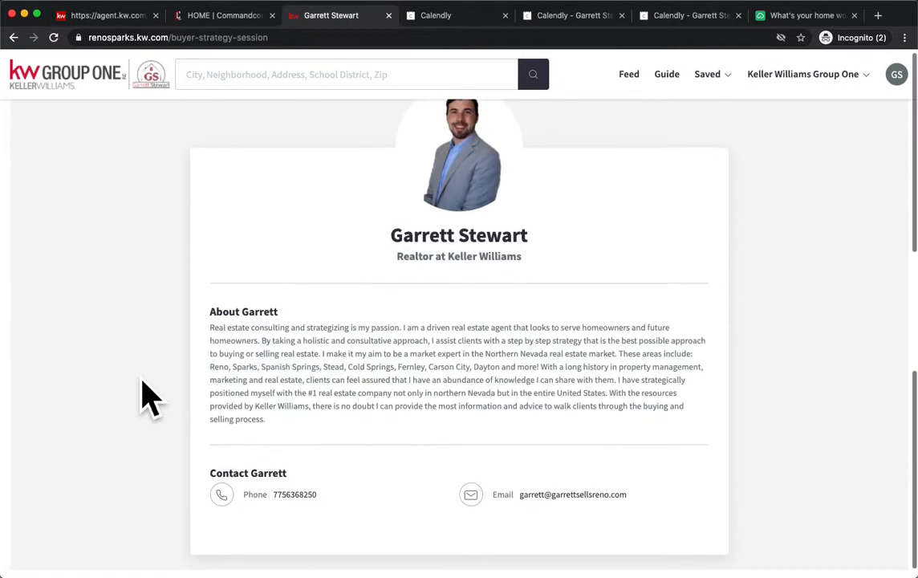
- Scroll through the live agent site's profile and contact-form sections for reference
scroll(down, 3)
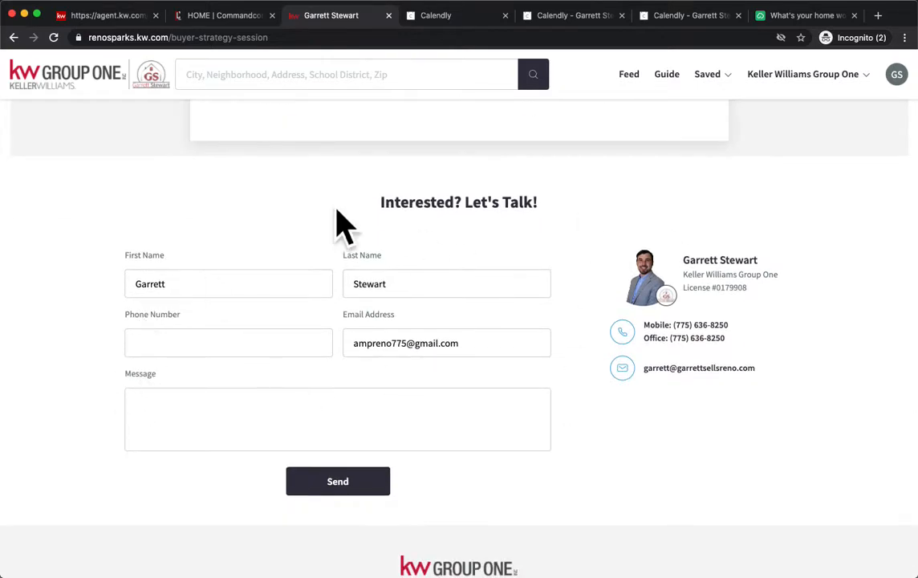
scroll(down, 3)
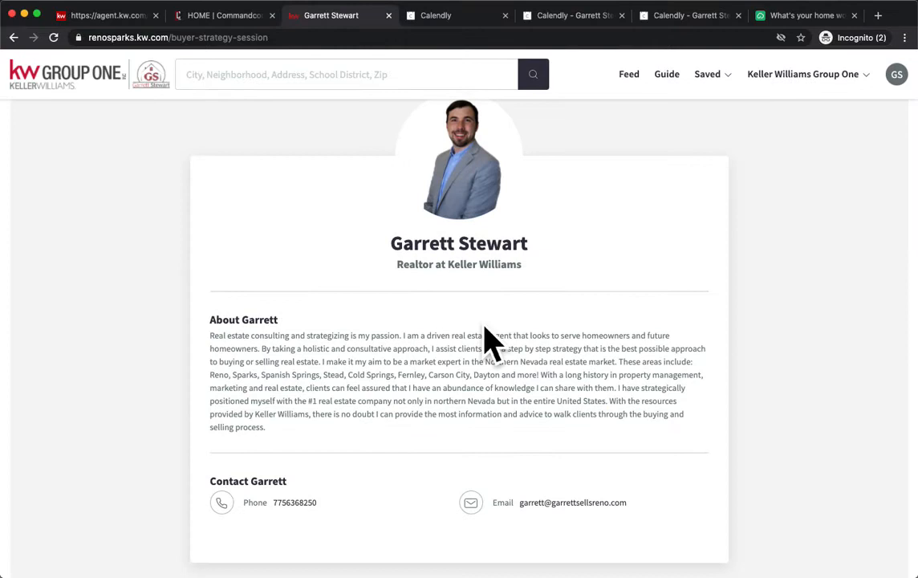
scroll(down, 3)
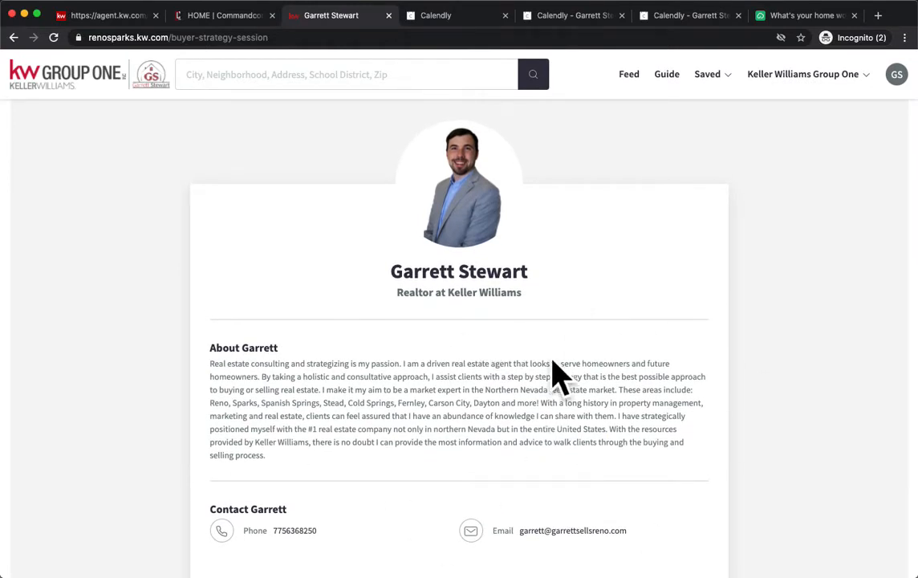
mouse_move(440, 289)
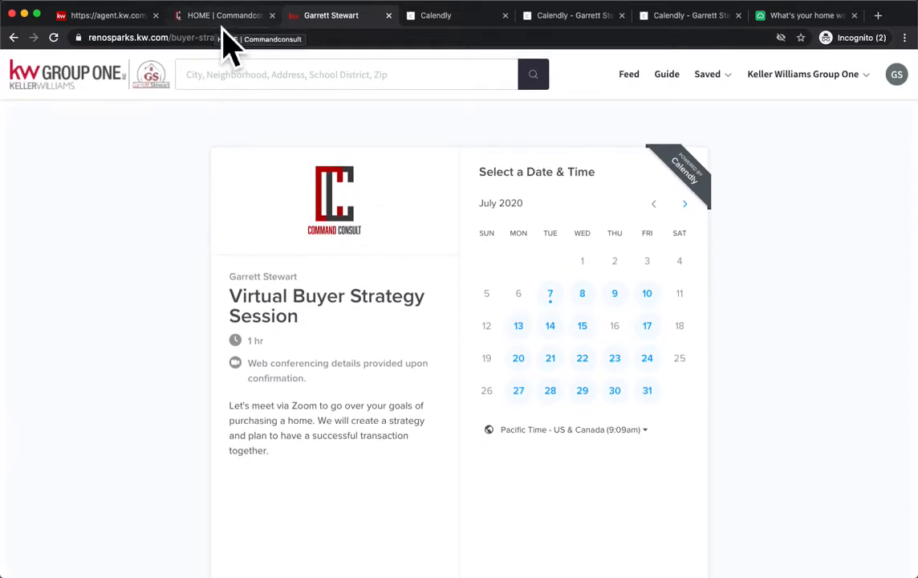
mouse_move(227, 45)
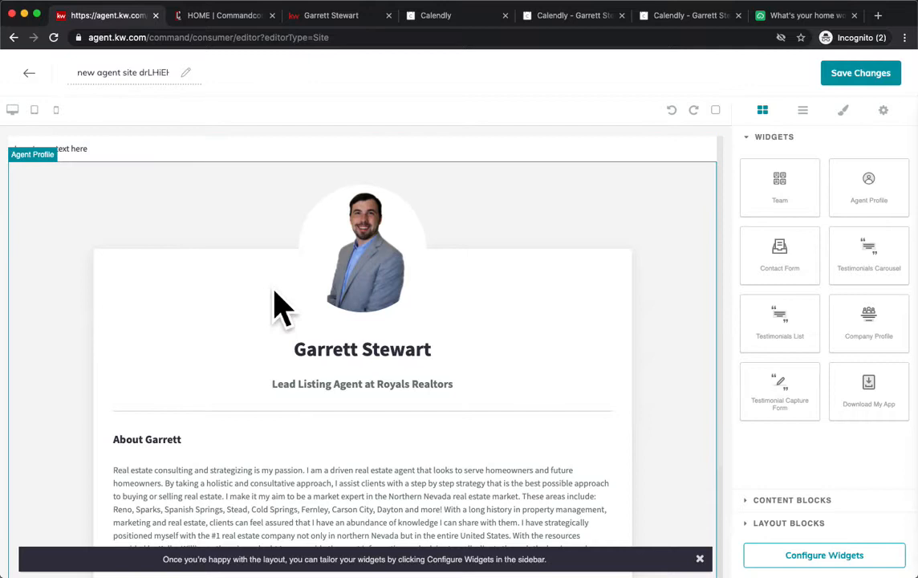
mouse_move(244, 318)
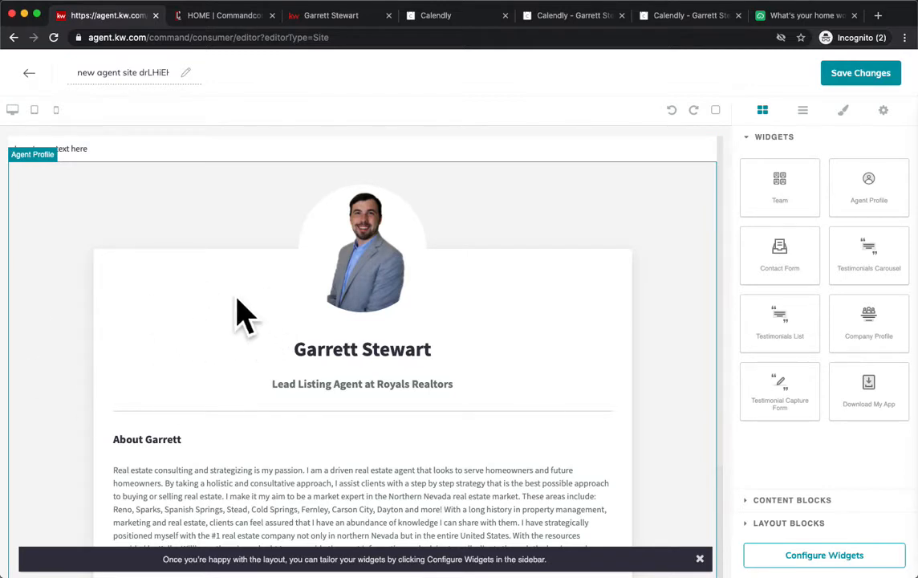
mouse_move(109, 190)
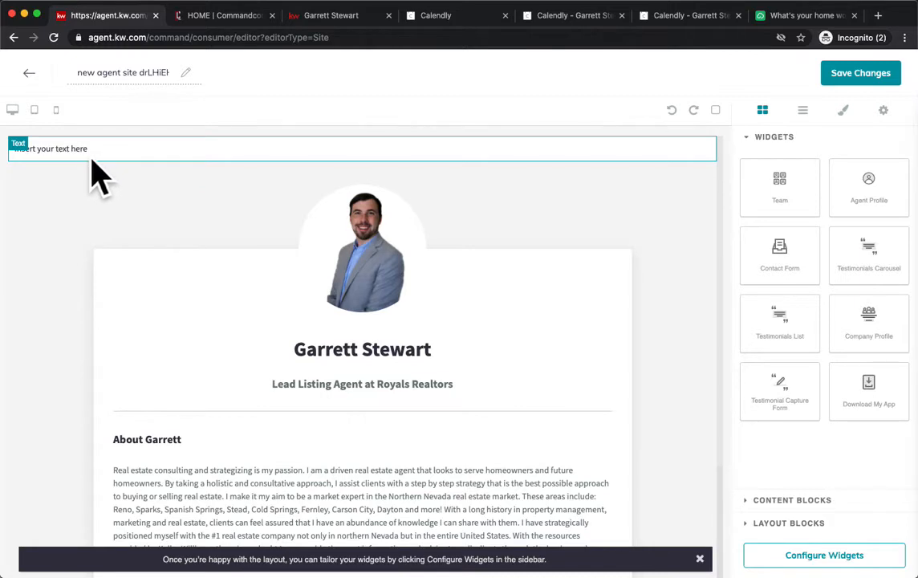
mouse_move(106, 175)
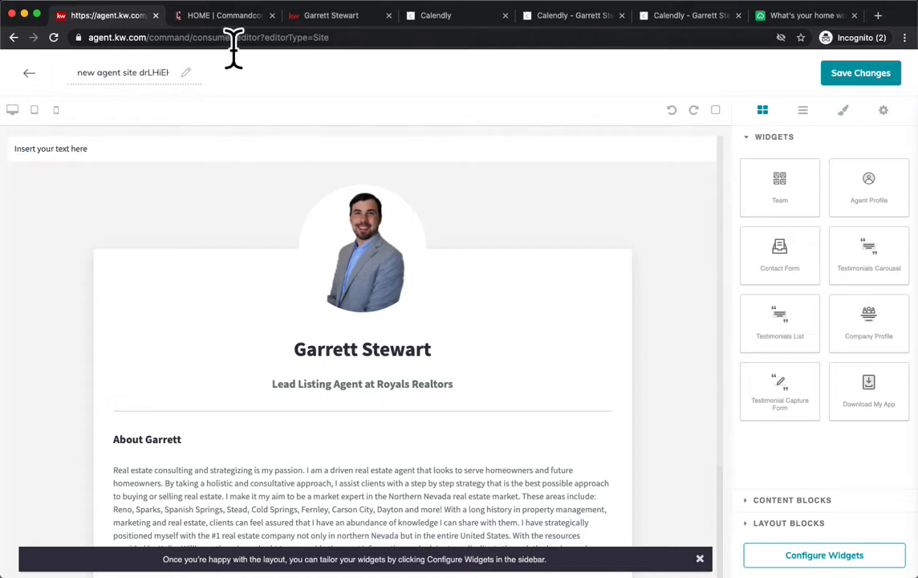
- Find the iframe embed code in Command Consult's 'Code for Sites and Landing Pages' resource document
click(224, 16)
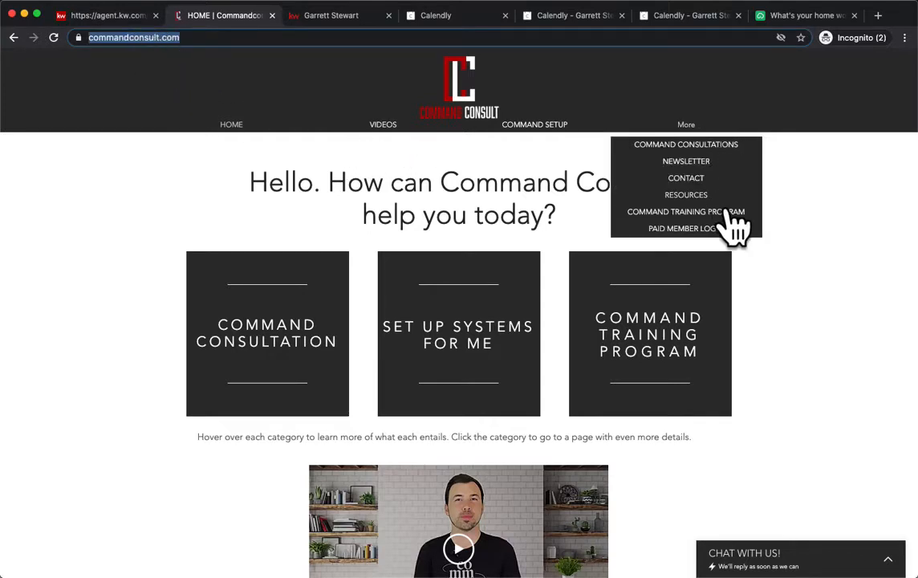
mouse_move(716, 238)
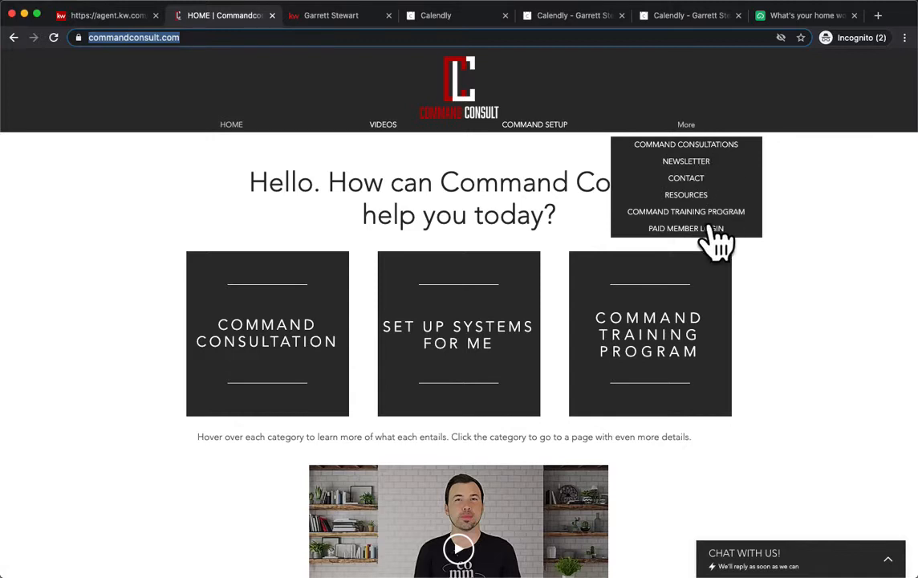
click(687, 194)
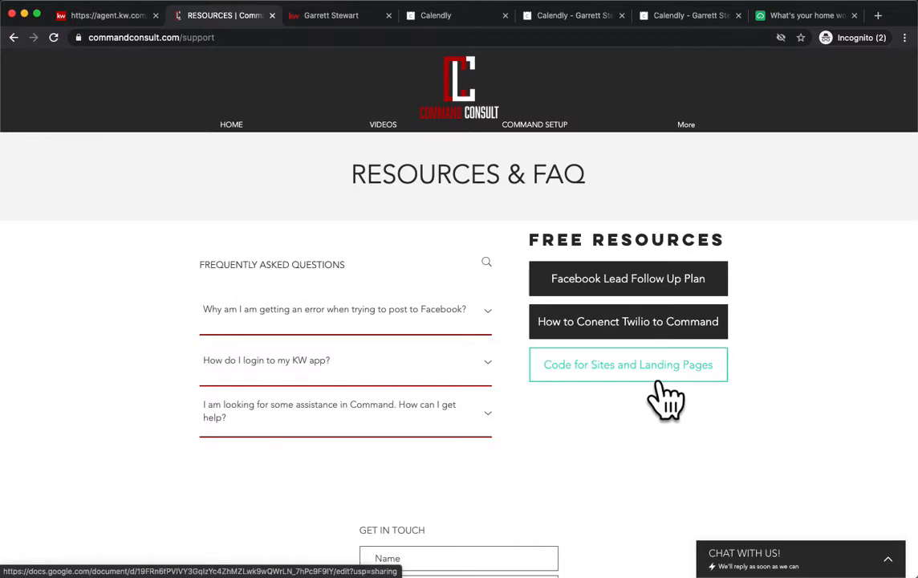
click(627, 364)
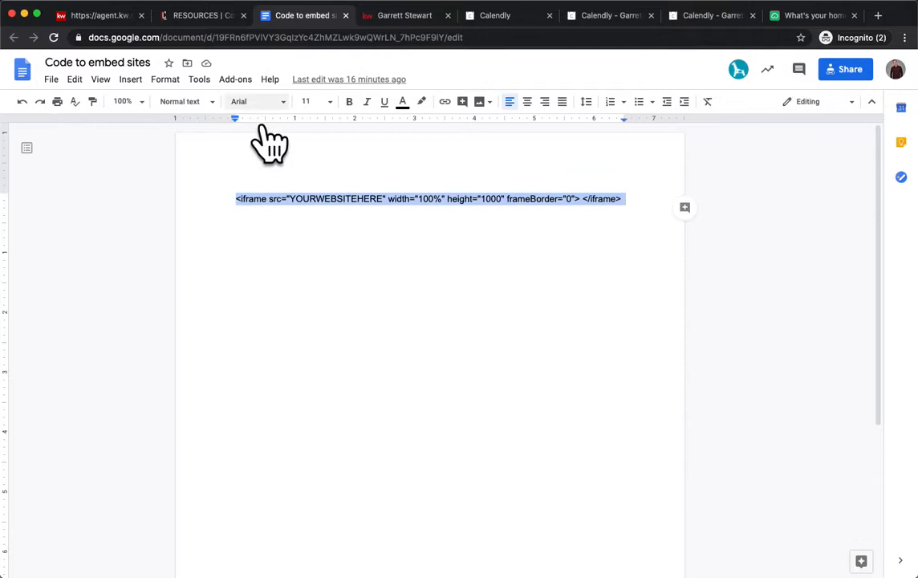
click(97, 16)
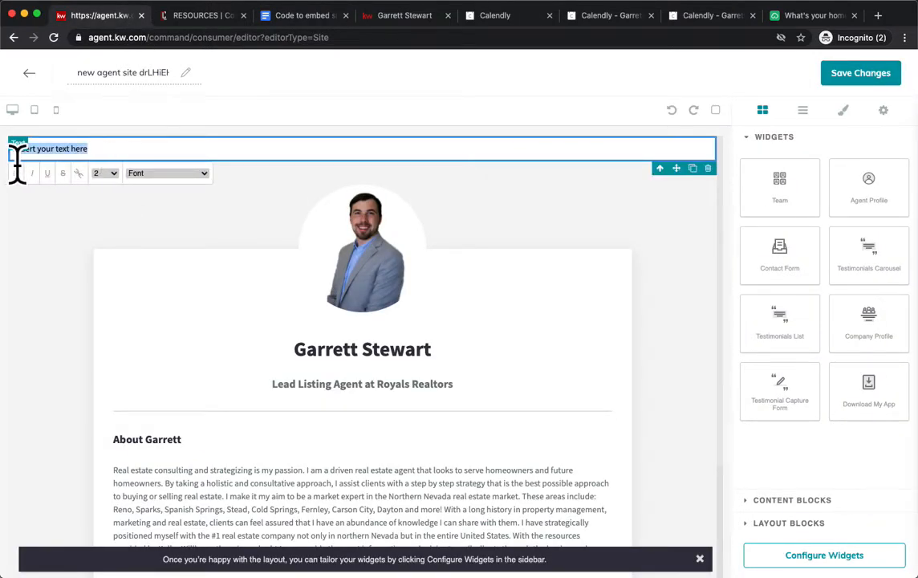
- Paste the iframe snippet into the text block and fetch the Virtual Buyer Strategy Session Calendly URL for its source
text(<iframe src="YOURWEBSITEHERE" width="100%" height="1000" frameBorder="0"> </iframe>)
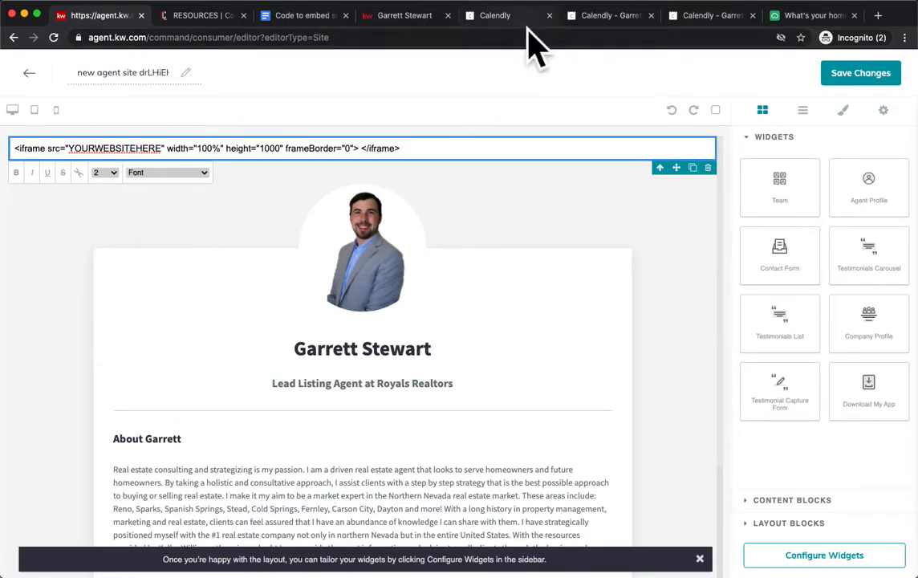
click(709, 14)
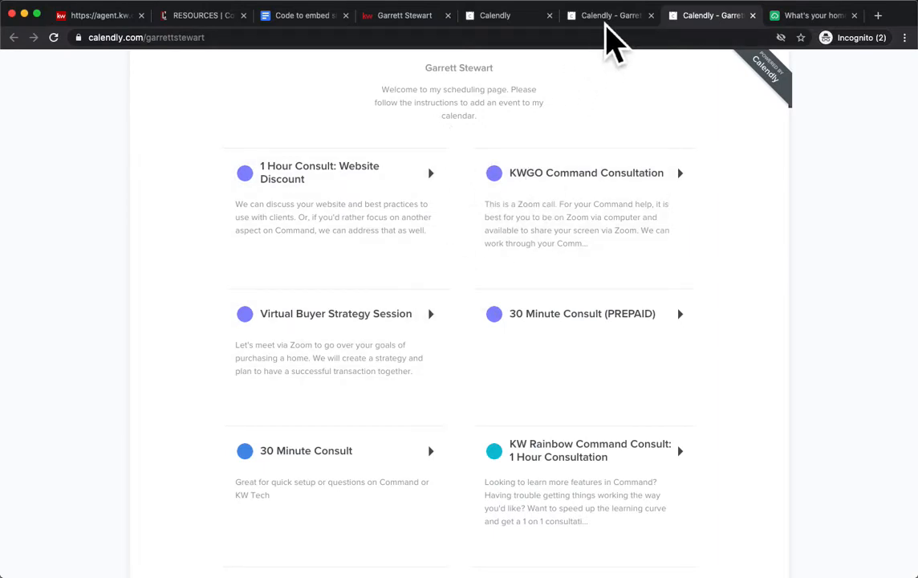
click(334, 313)
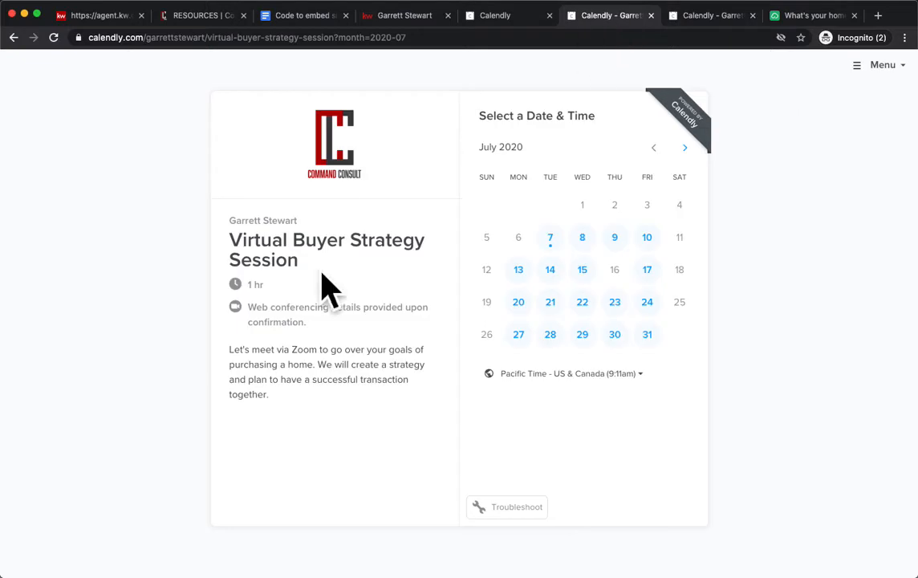
mouse_move(141, 72)
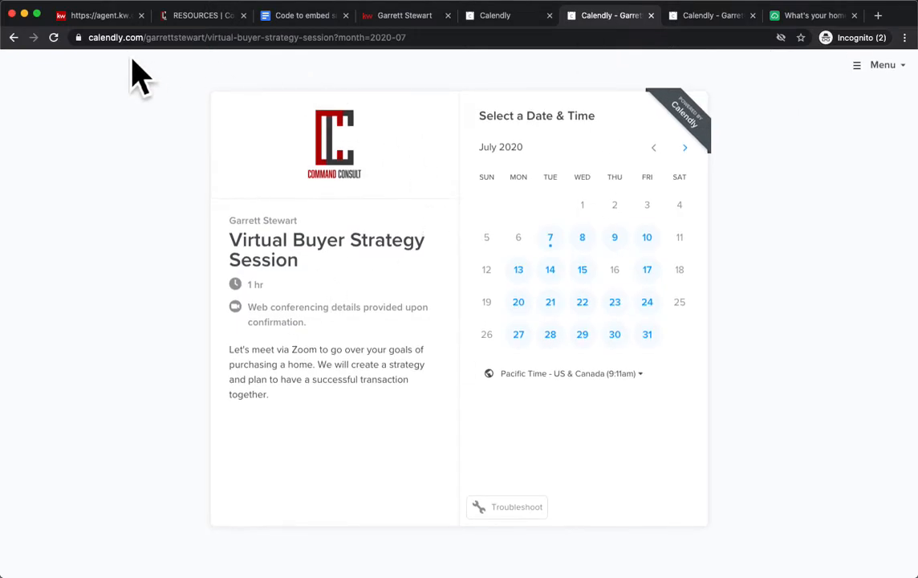
mouse_move(406, 244)
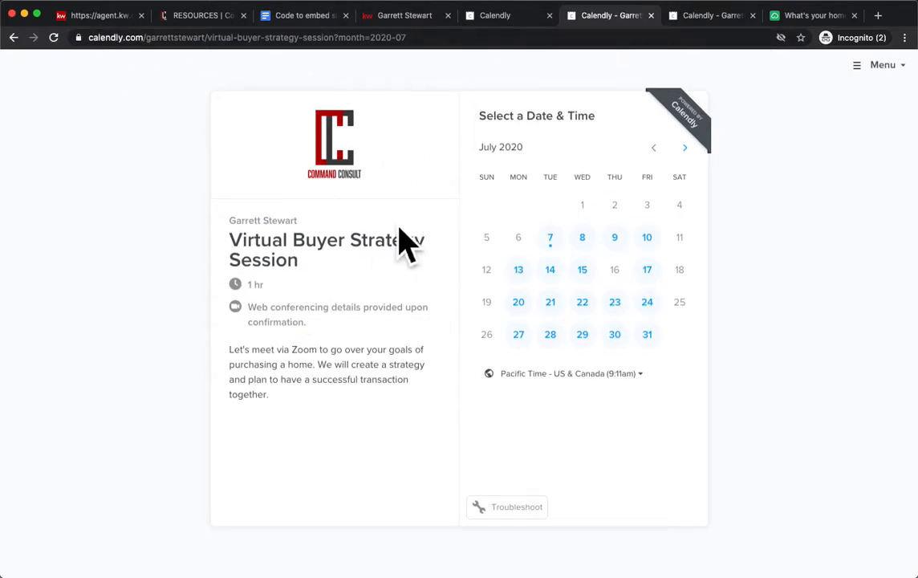
mouse_move(478, 48)
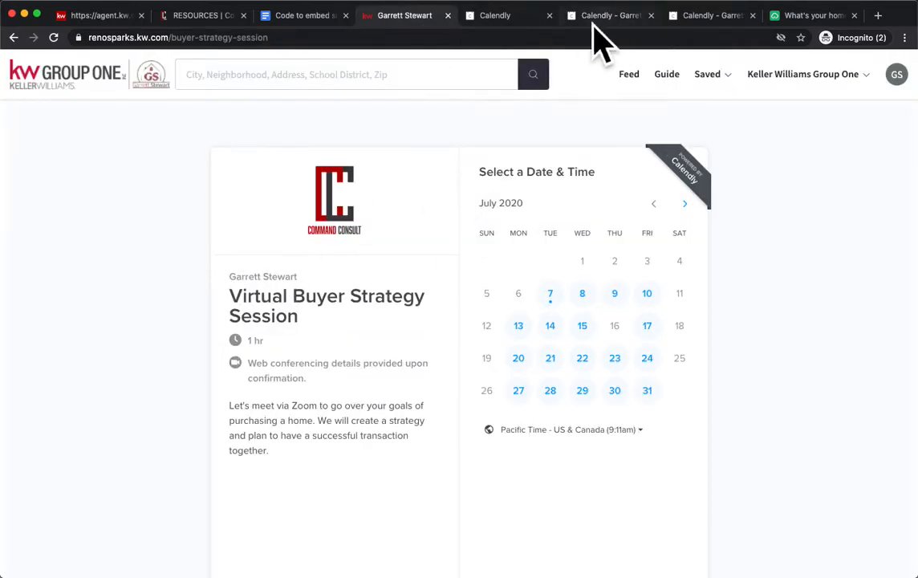
click(607, 16)
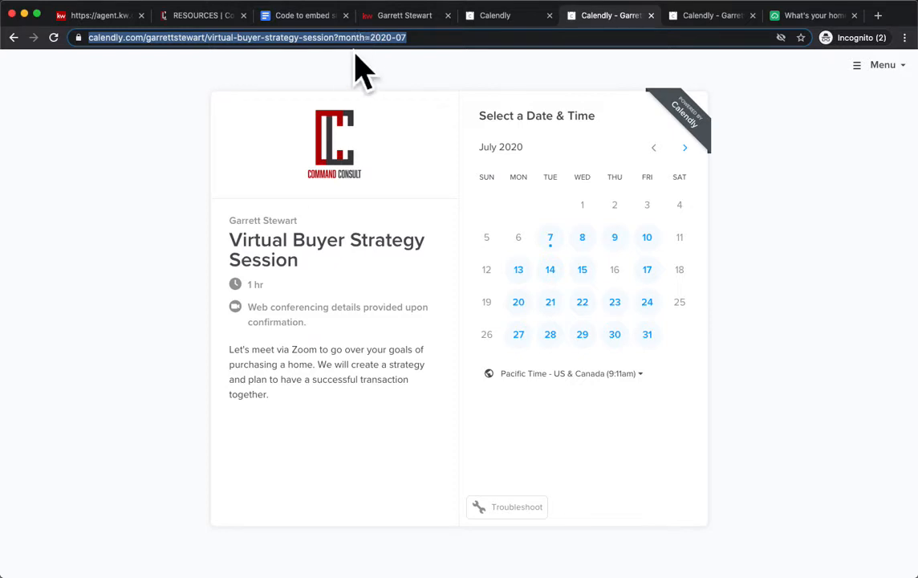
click(97, 16)
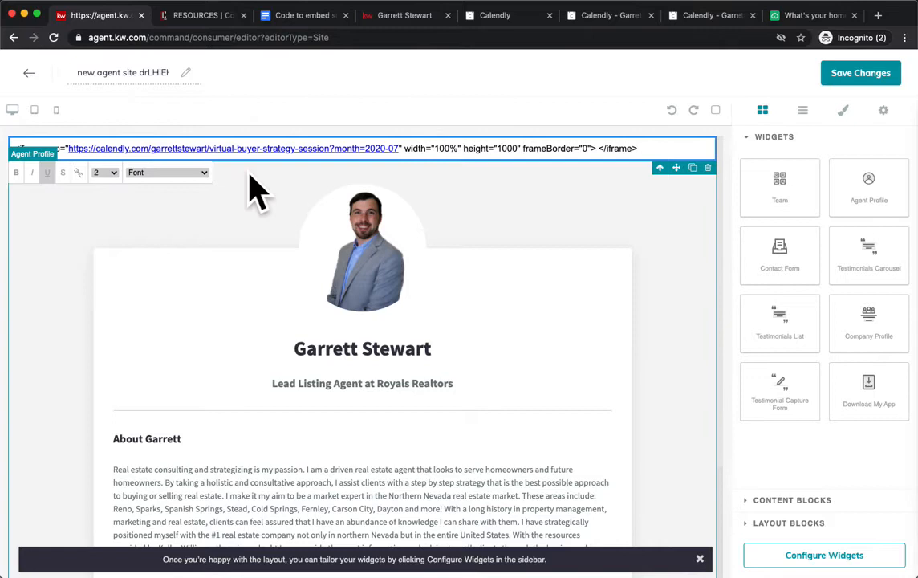
mouse_move(248, 195)
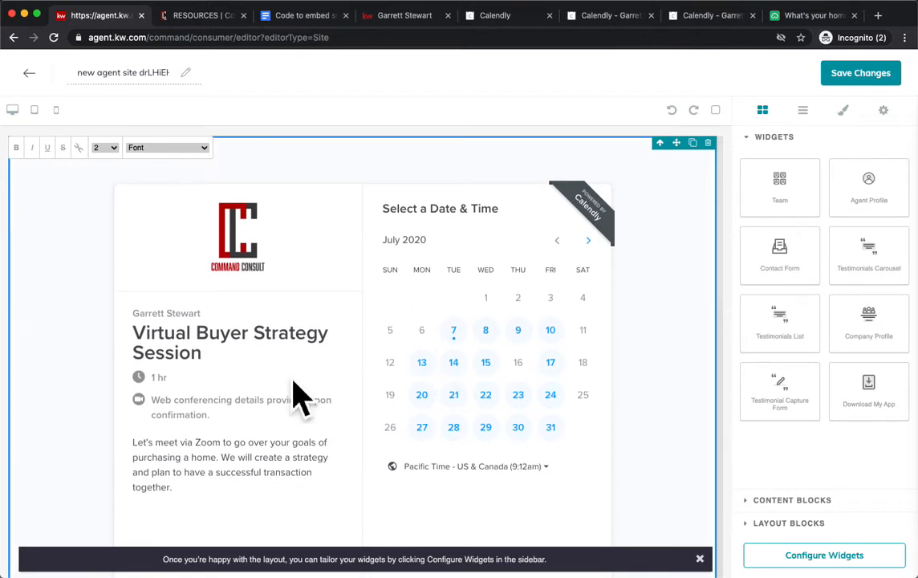
mouse_move(816, 562)
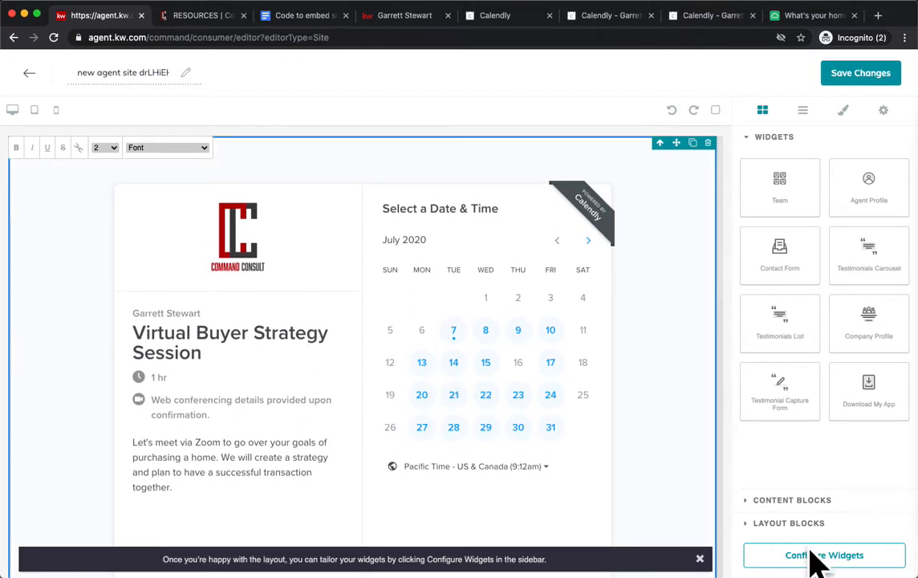
- Set the agent profile's Role & Company to 'Realtor at Keller Williams' and begin renaming the page
scroll(down, 3)
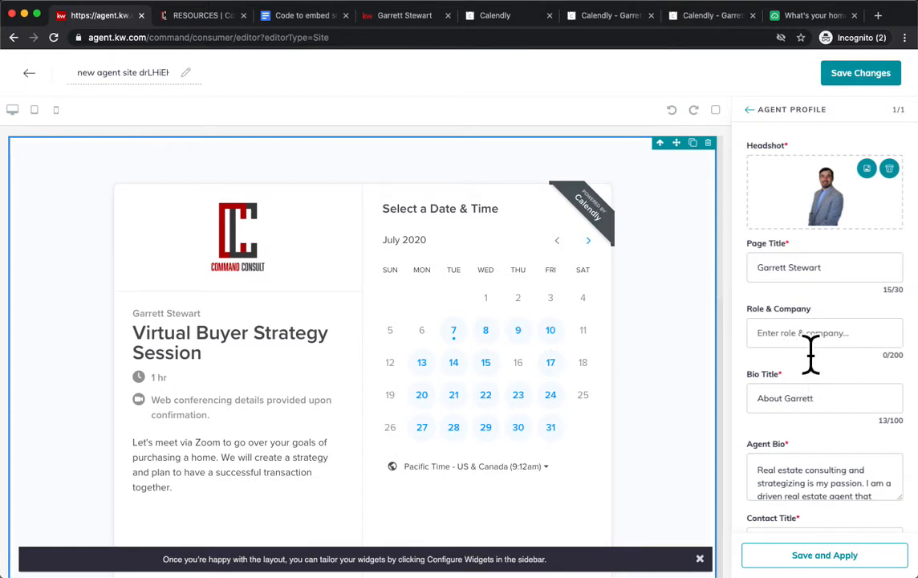
click(825, 332)
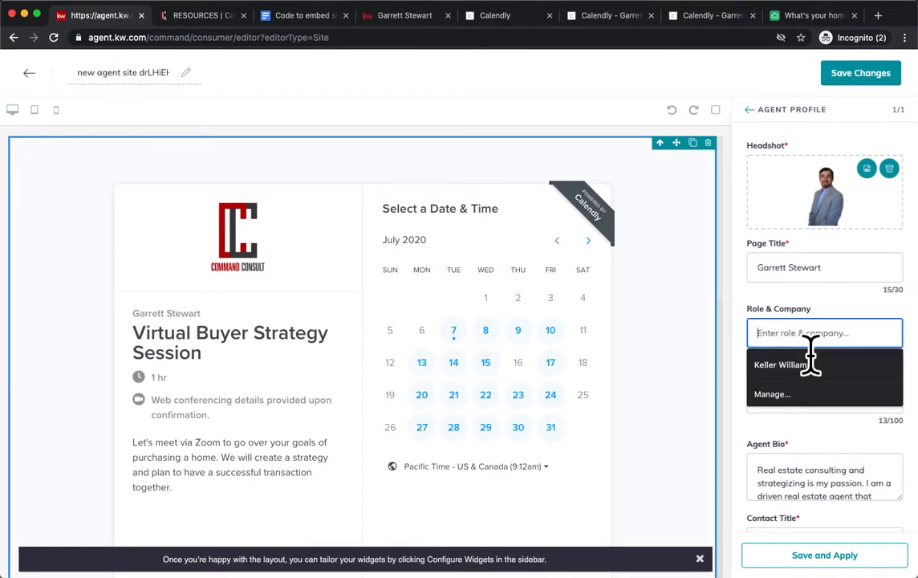
text(Realtor at Keller Williams)
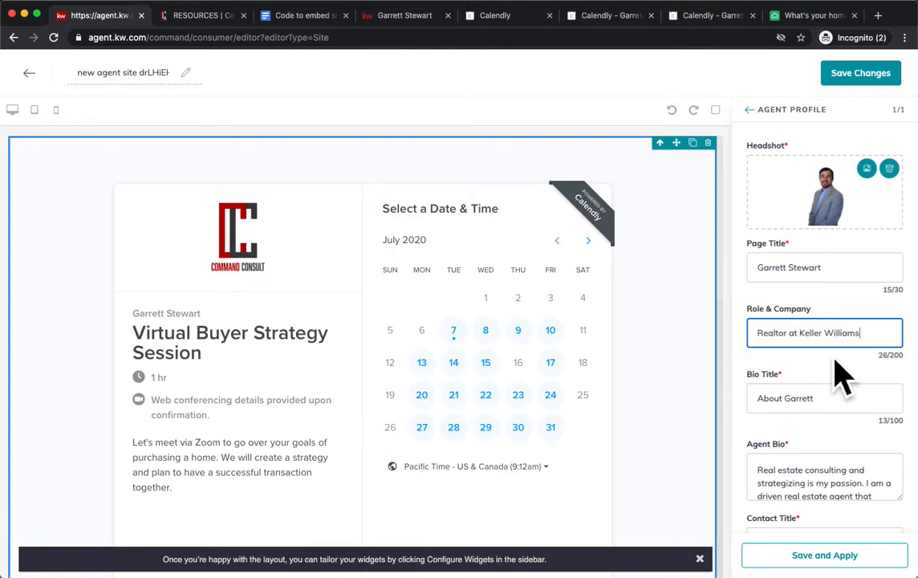
click(825, 555)
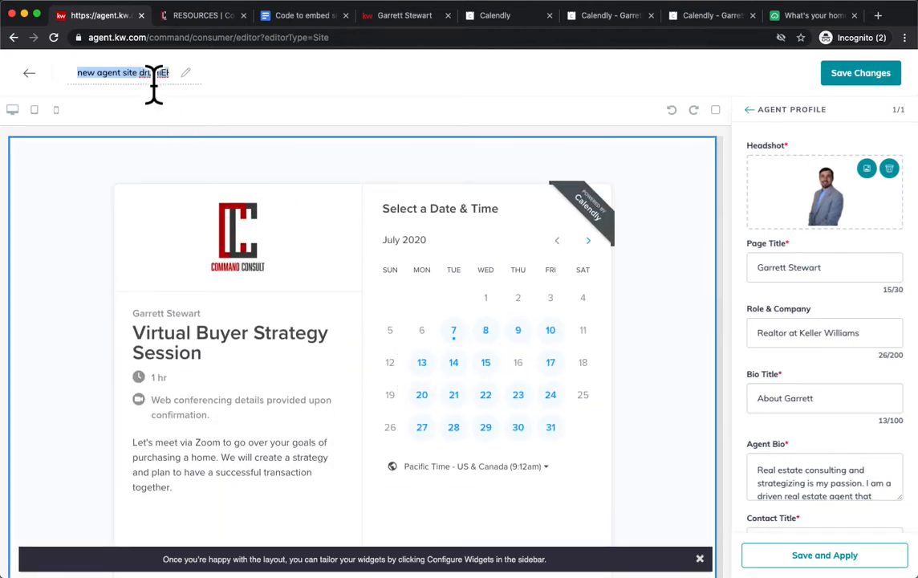
- Name the page 'Buyer Session Calendly', save it and confirm publishing as an agent site
text(Buyer)
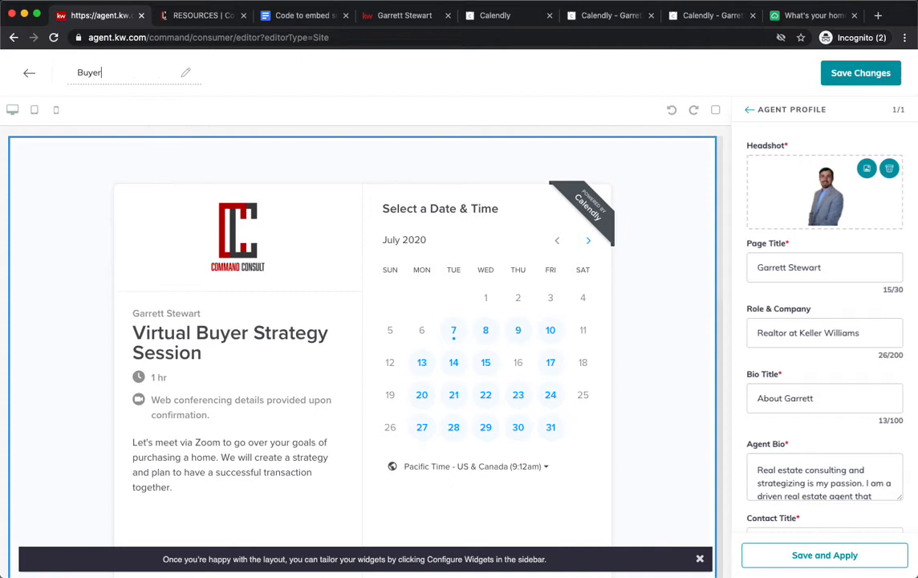
text(Session)
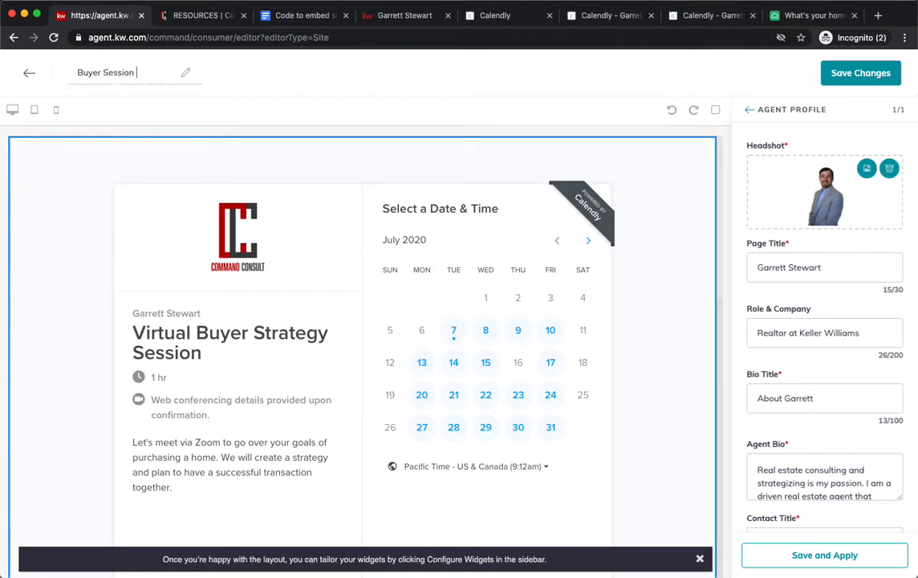
text(Calendly)
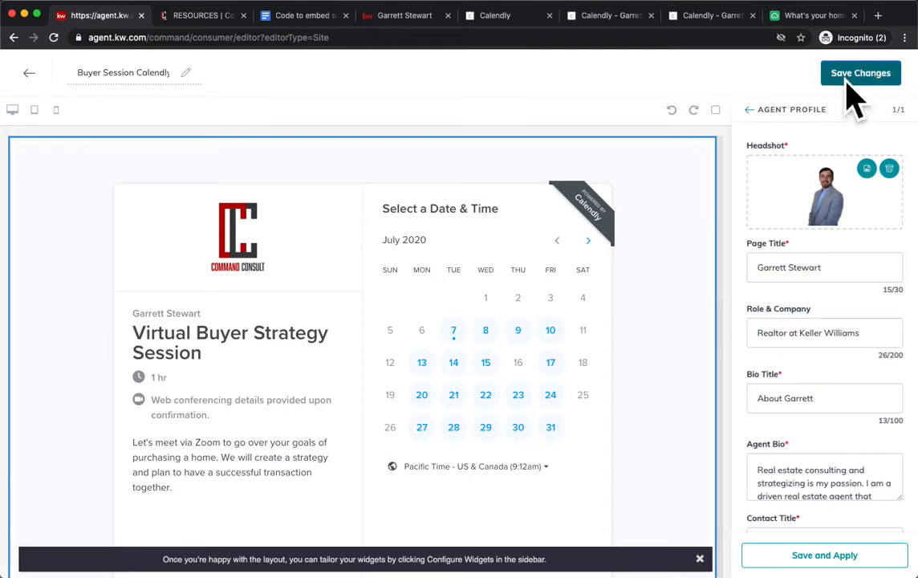
click(861, 74)
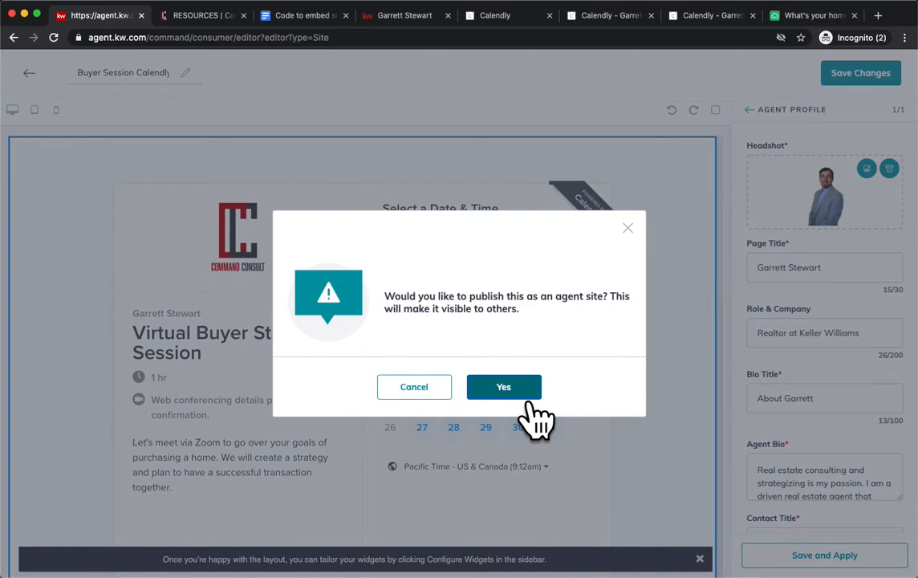
click(504, 386)
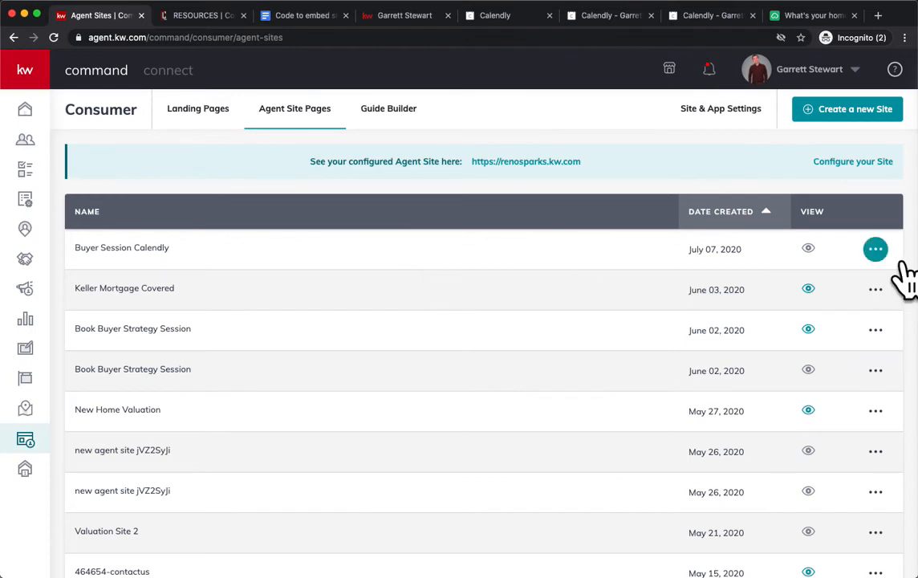
- Add the published page to the agent site's navigation list via Site & App Settings > Site Pages
click(721, 109)
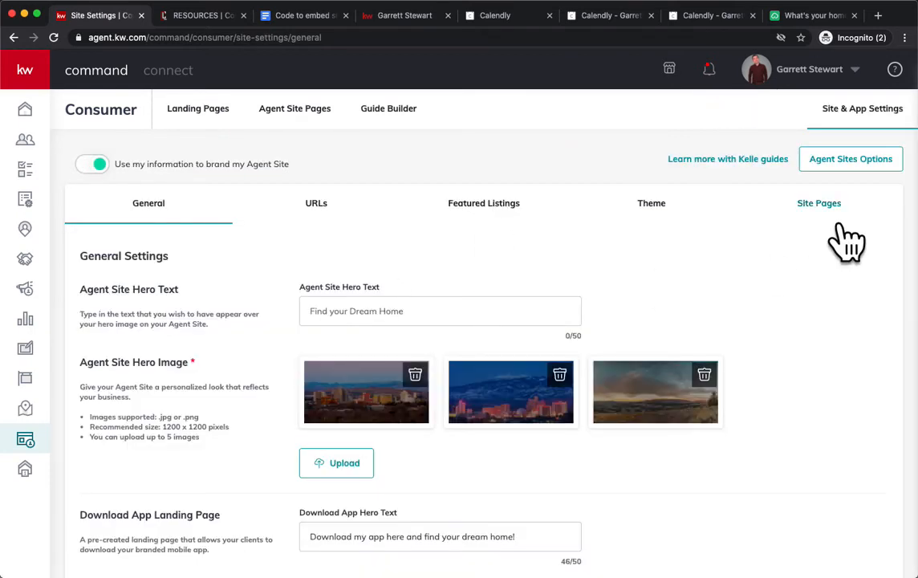
click(818, 202)
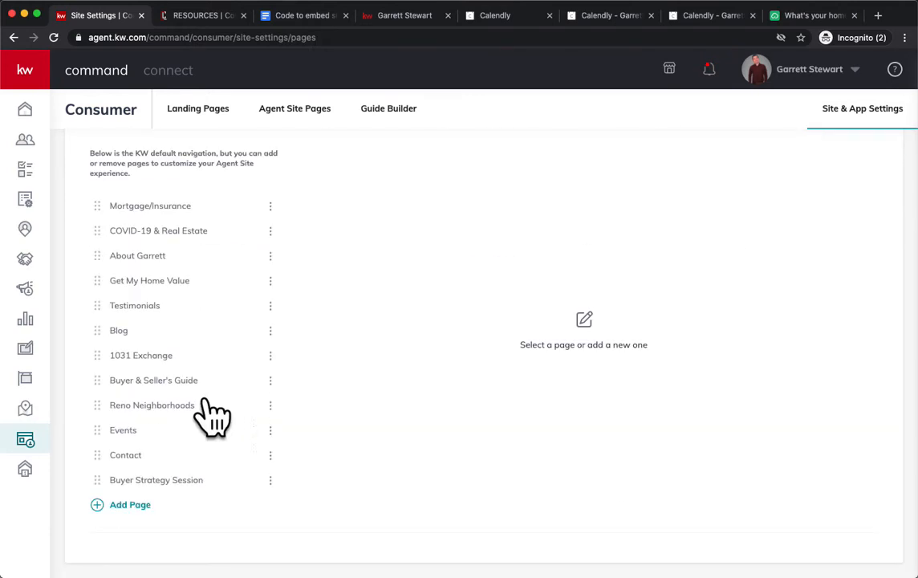
click(128, 504)
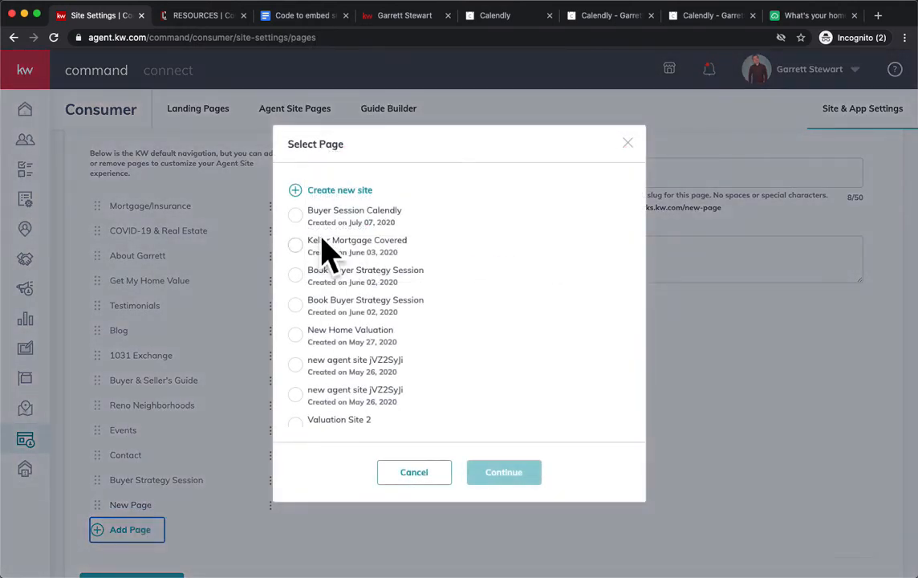
click(295, 215)
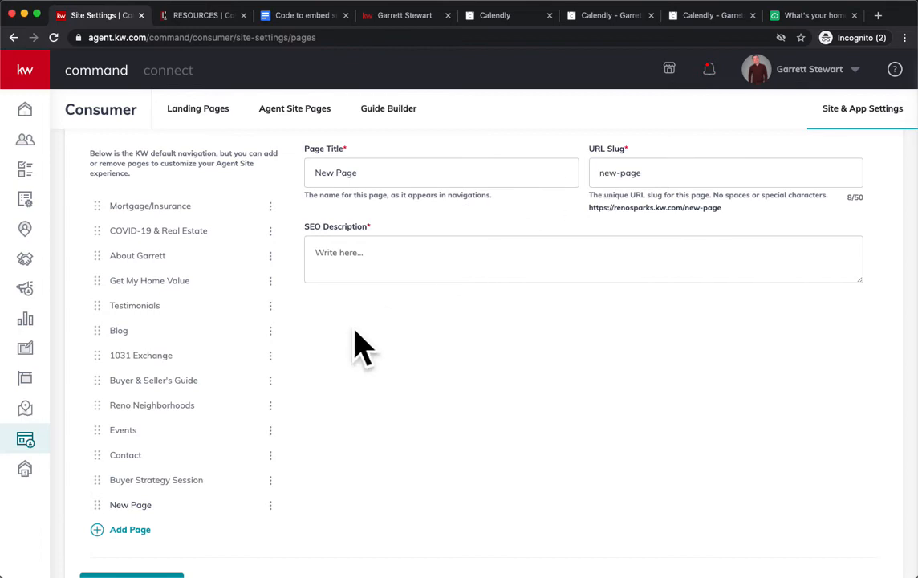
mouse_move(415, 276)
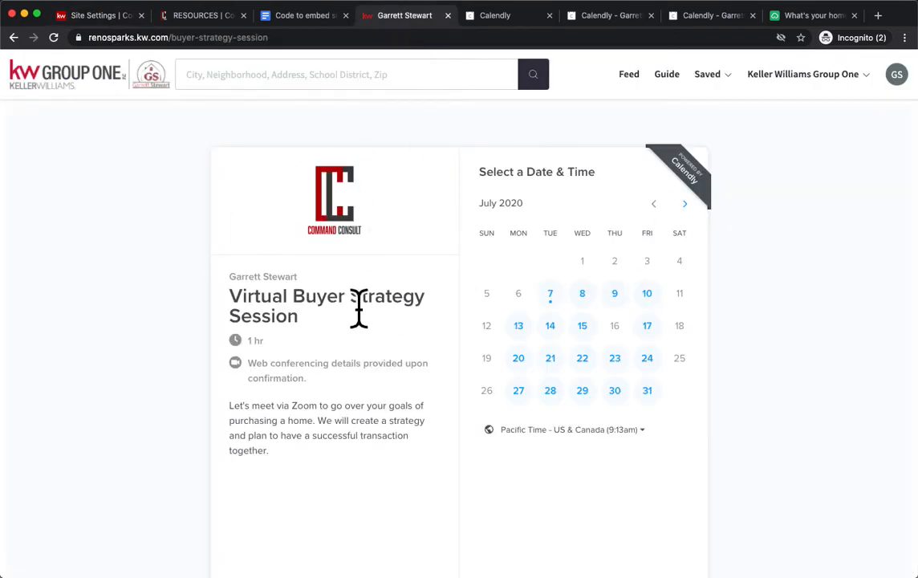
mouse_move(302, 377)
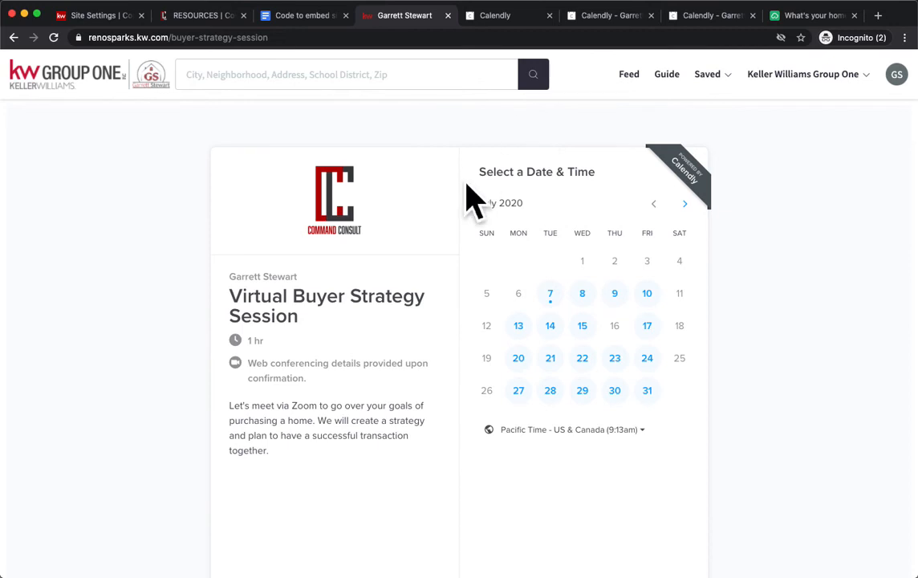
mouse_move(768, 87)
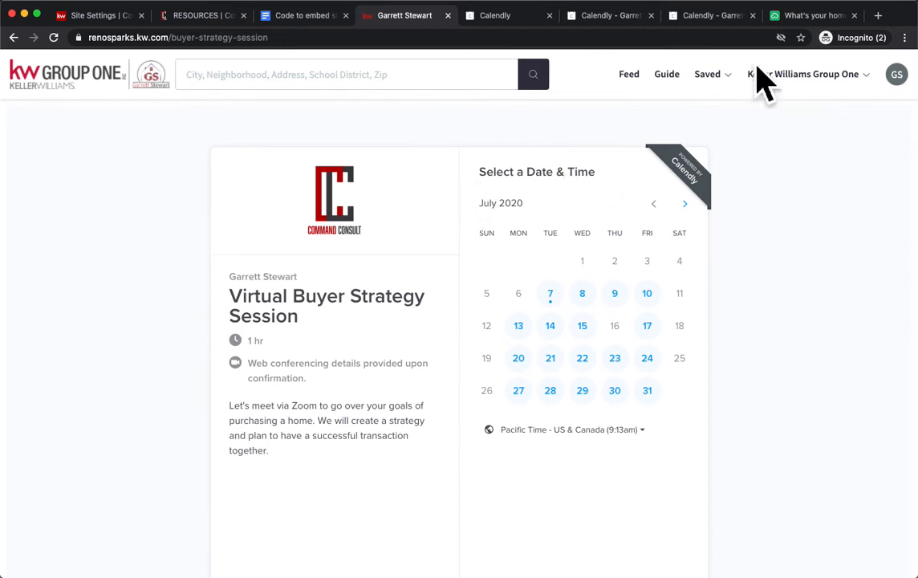
- Switch to the Cloud CMA 'What's My Home Worth?' valuation example page
click(812, 16)
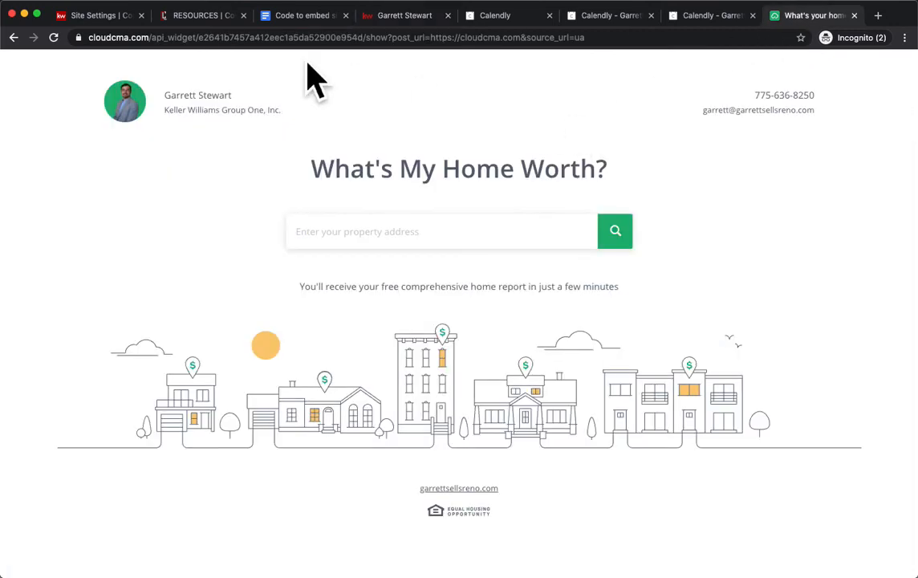
mouse_move(113, 92)
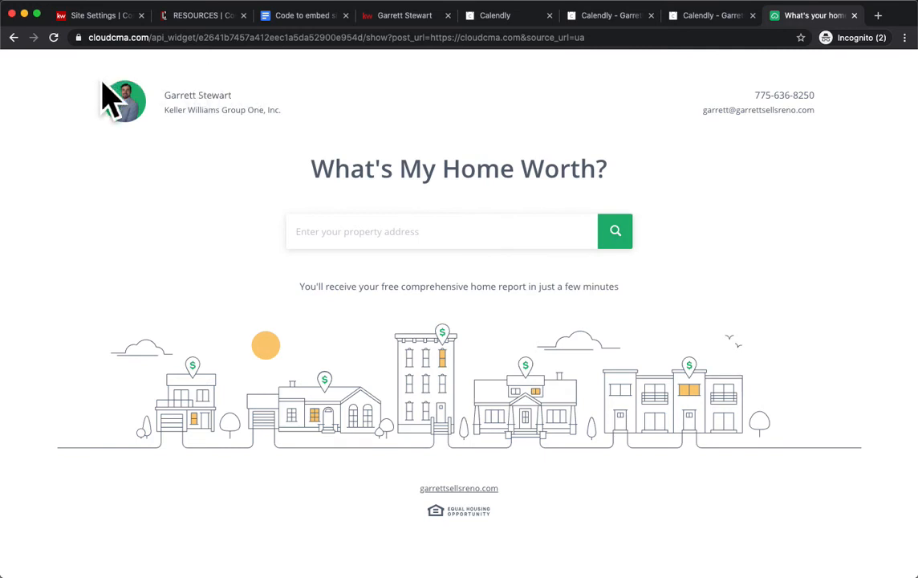
mouse_move(449, 190)
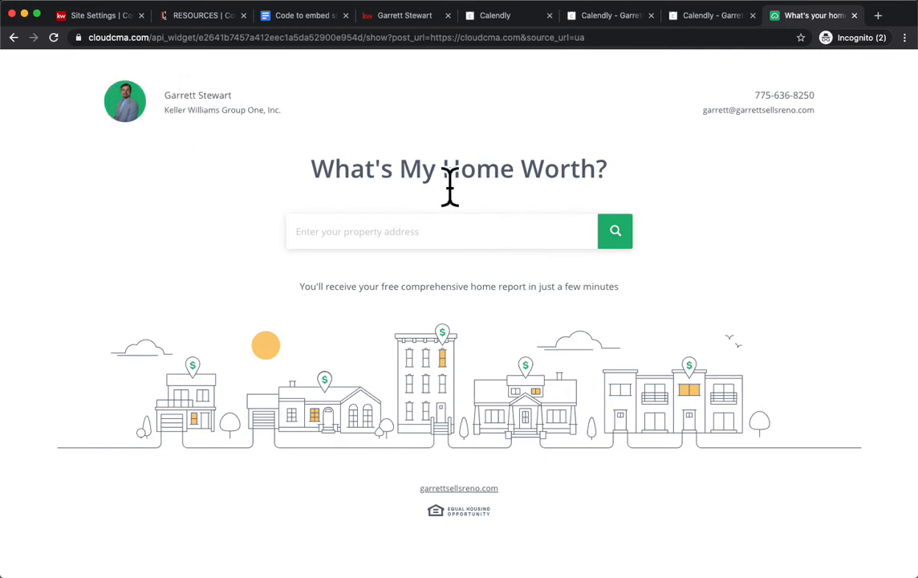
mouse_move(630, 244)
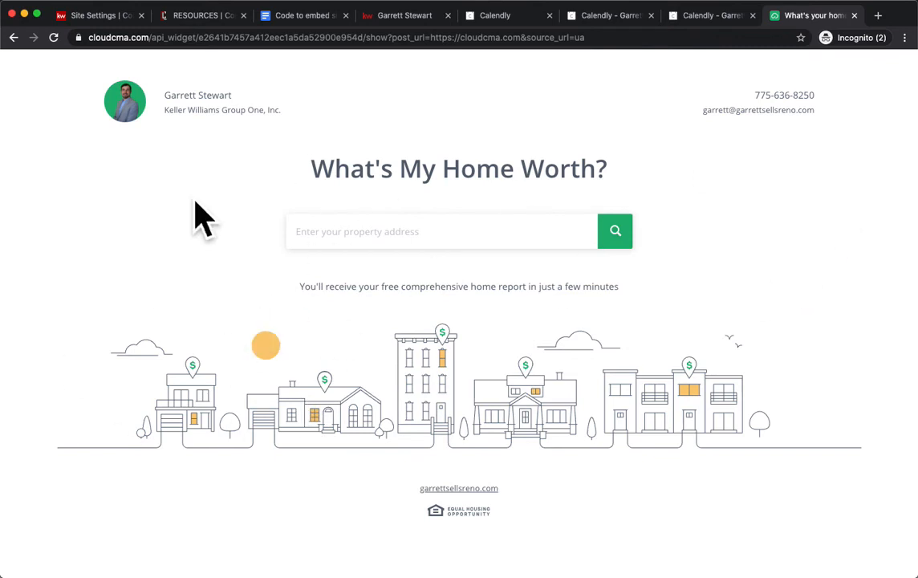
mouse_move(257, 313)
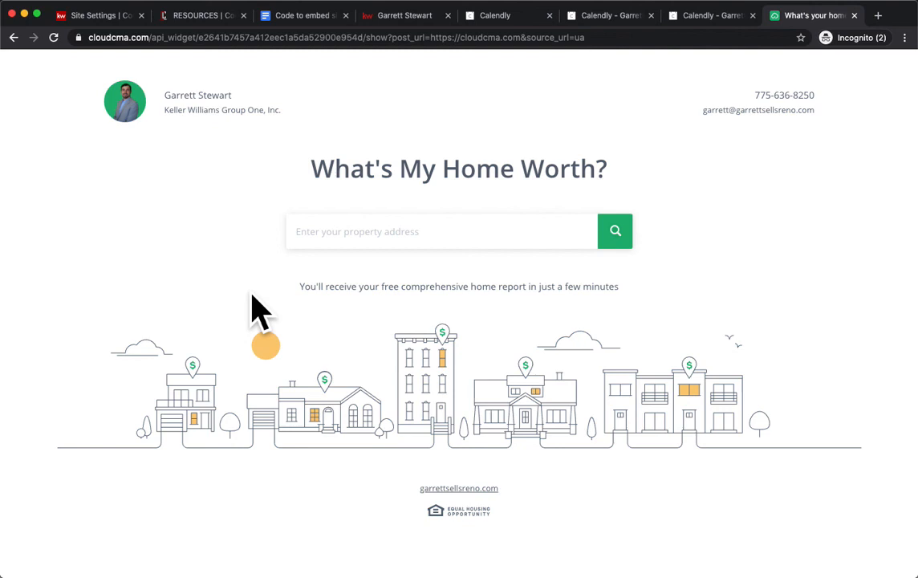
mouse_move(345, 89)
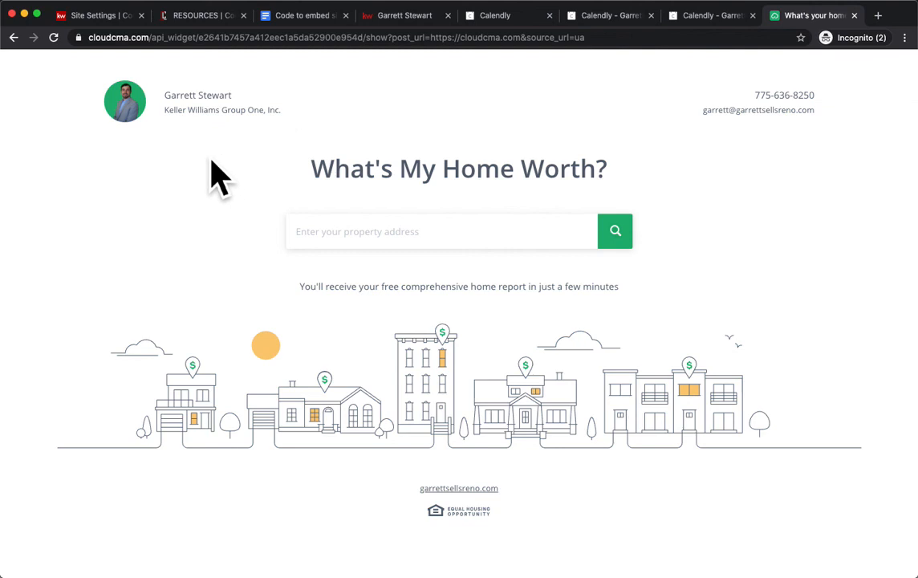
mouse_move(195, 104)
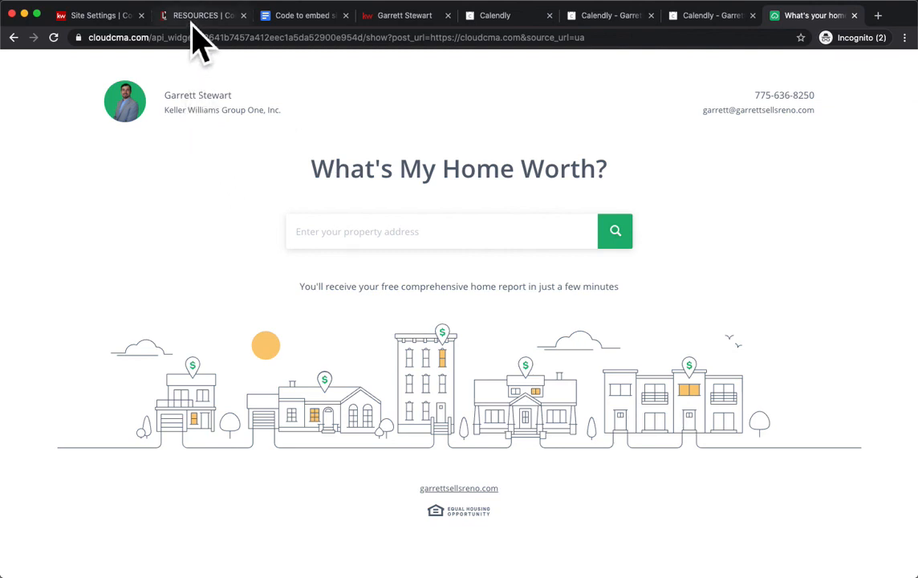
- Return to the Command Consult site's home page with its three service categories
click(200, 16)
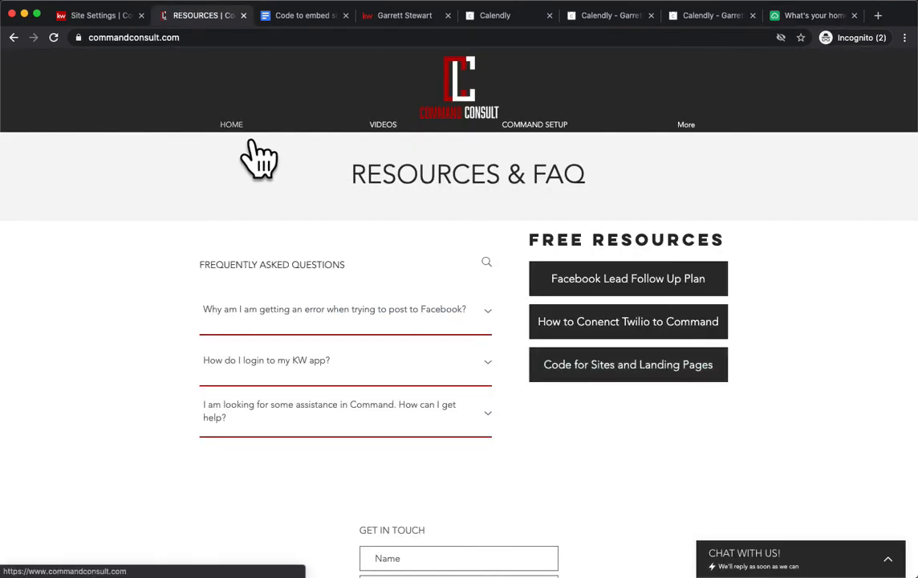
click(231, 125)
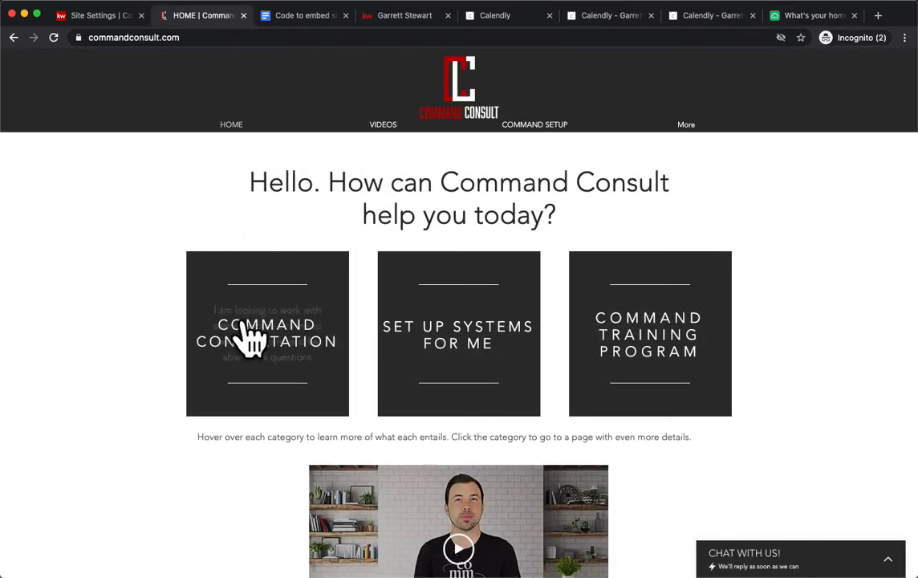
mouse_move(173, 201)
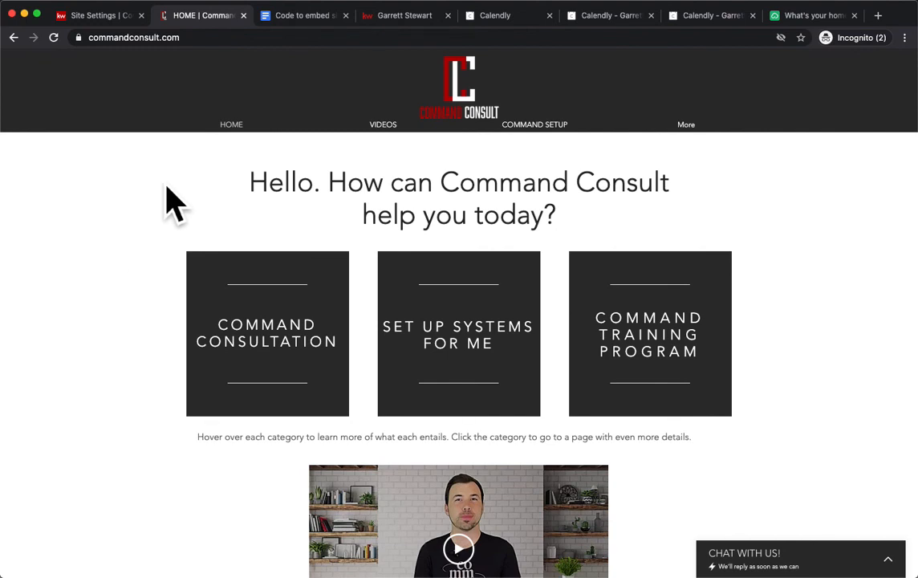
mouse_move(233, 192)
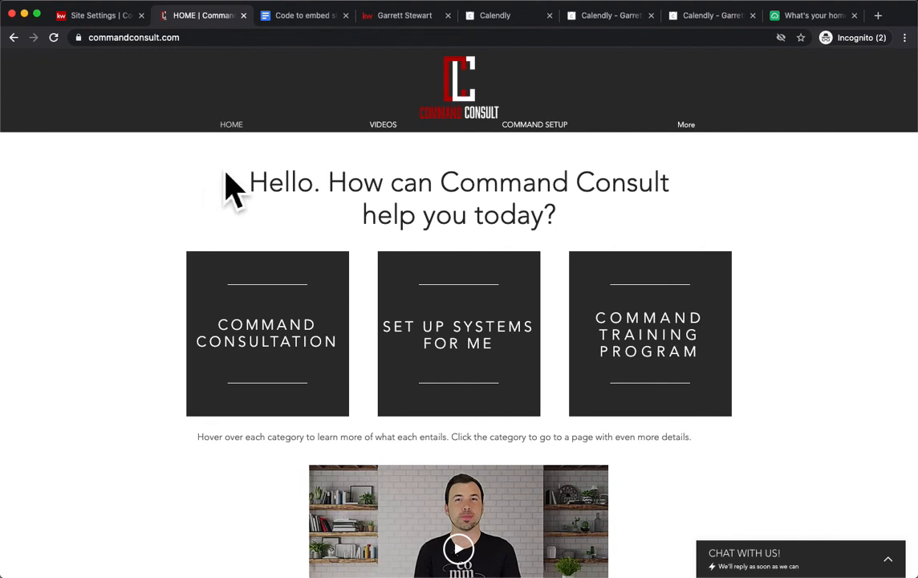
mouse_move(393, 152)
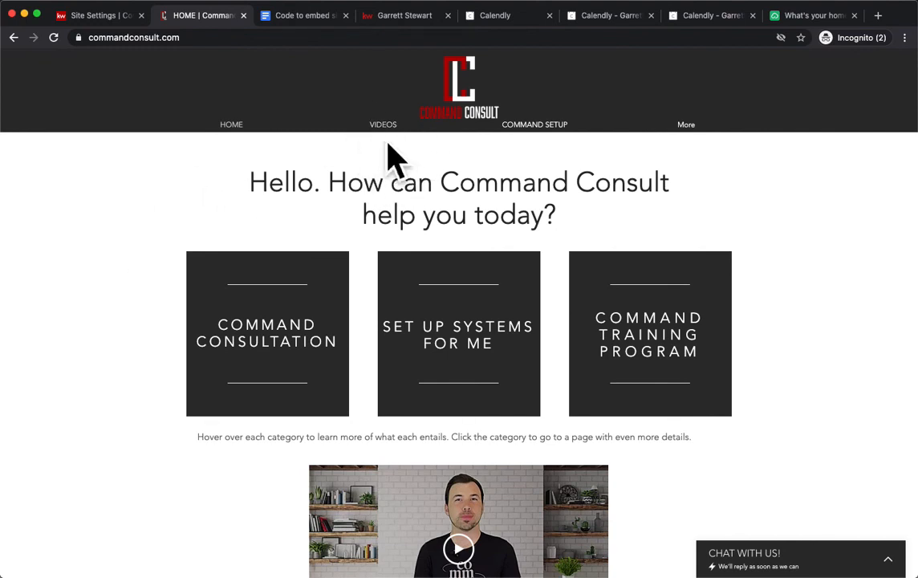